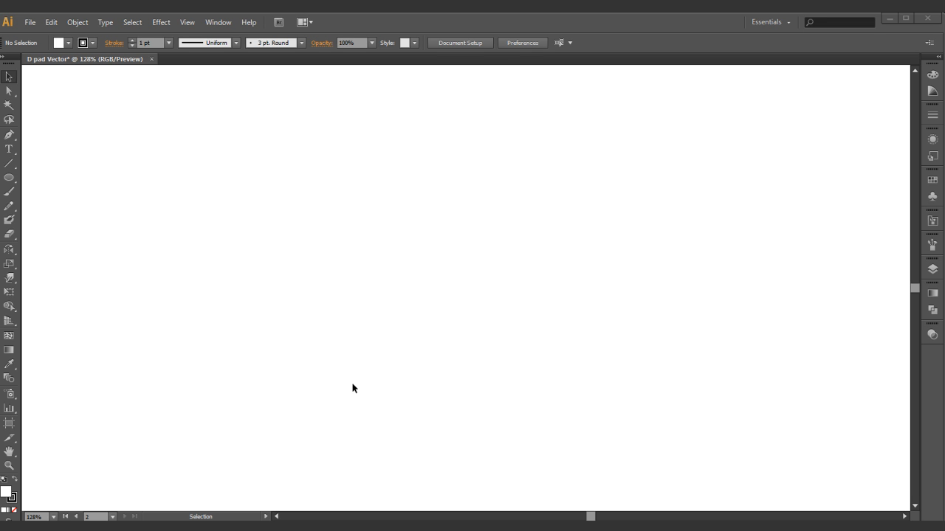
mouse_move(395, 284)
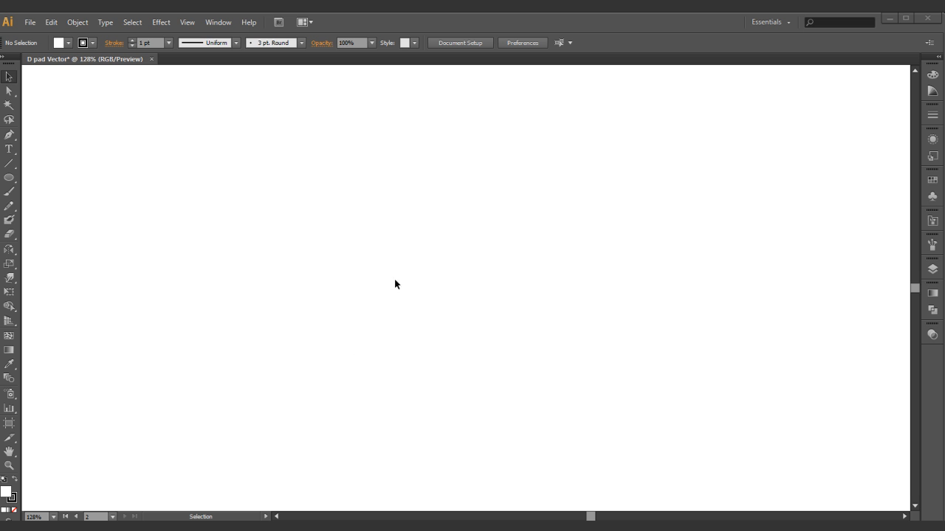
mouse_move(414, 282)
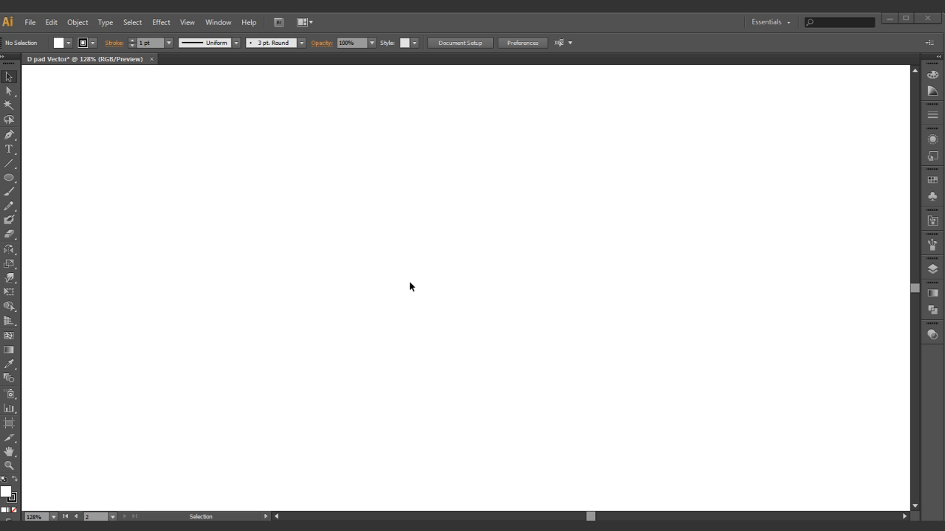
mouse_move(410, 260)
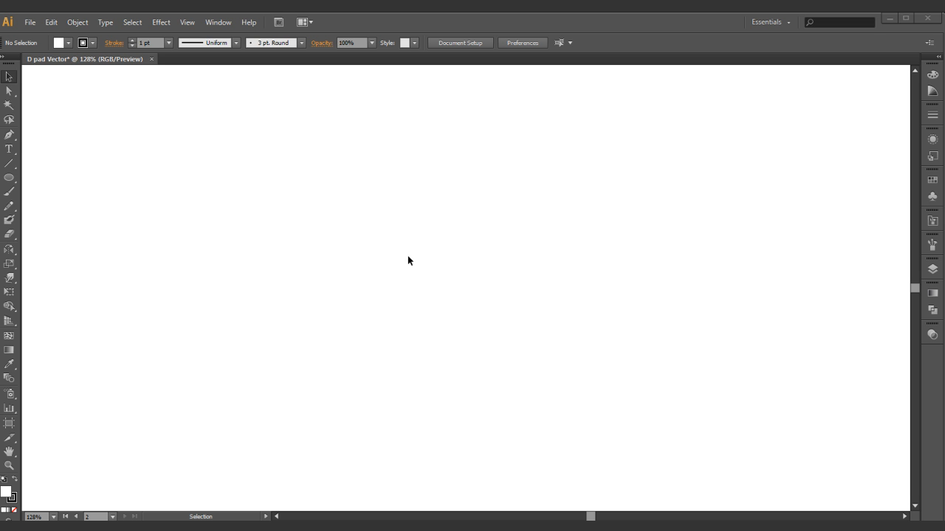
mouse_move(392, 277)
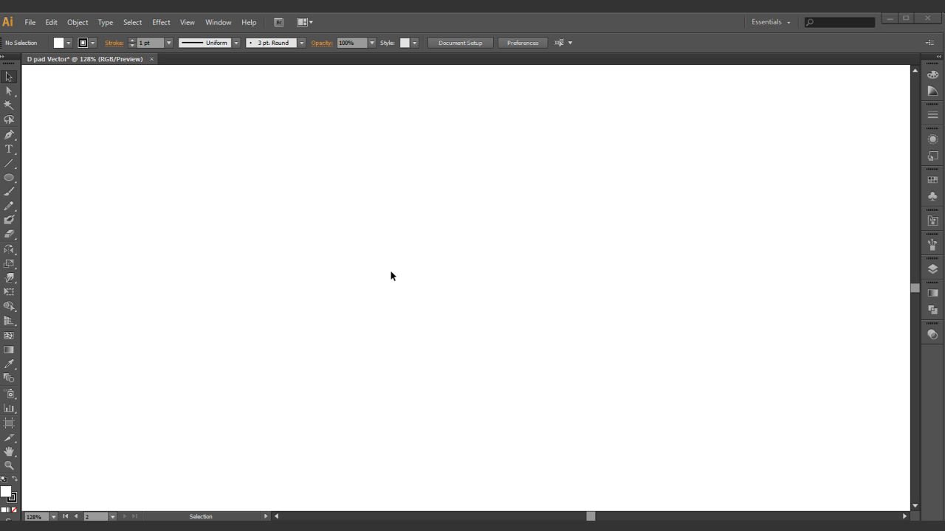
mouse_move(433, 217)
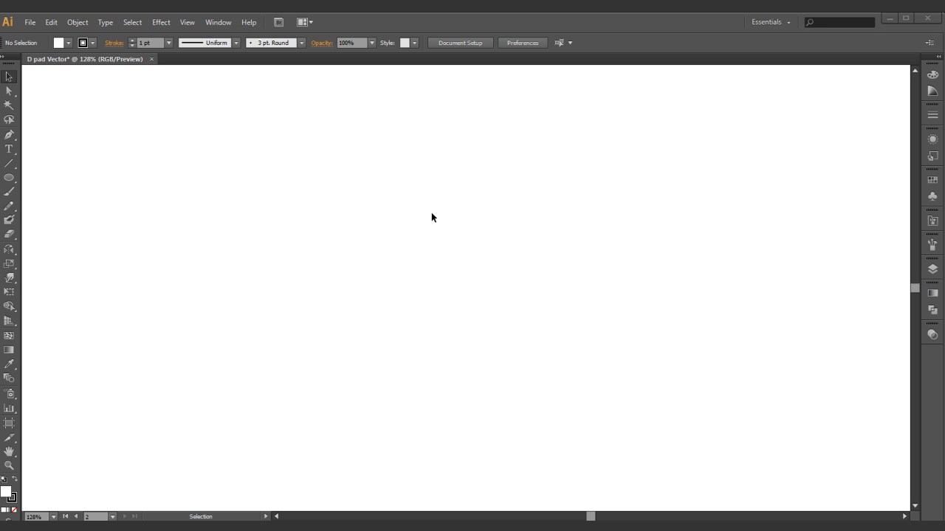
mouse_move(395, 248)
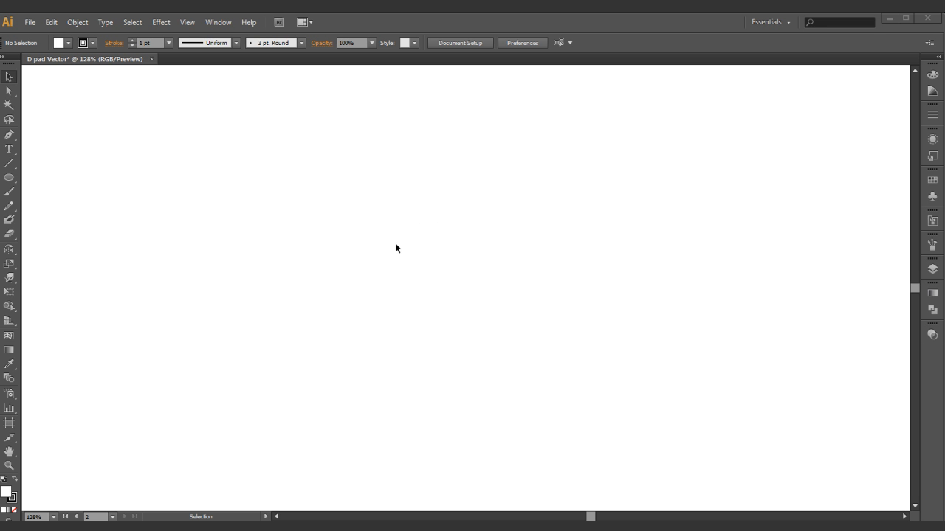
mouse_move(366, 236)
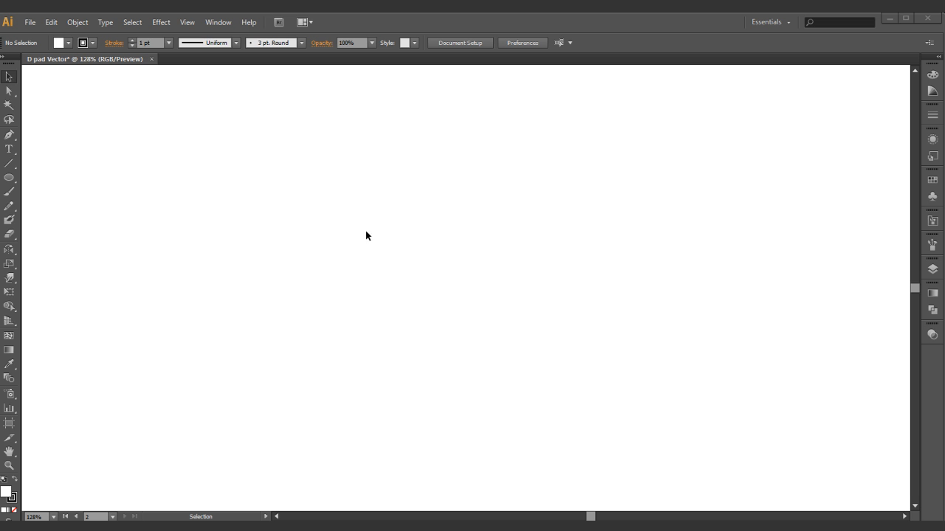
mouse_move(280, 199)
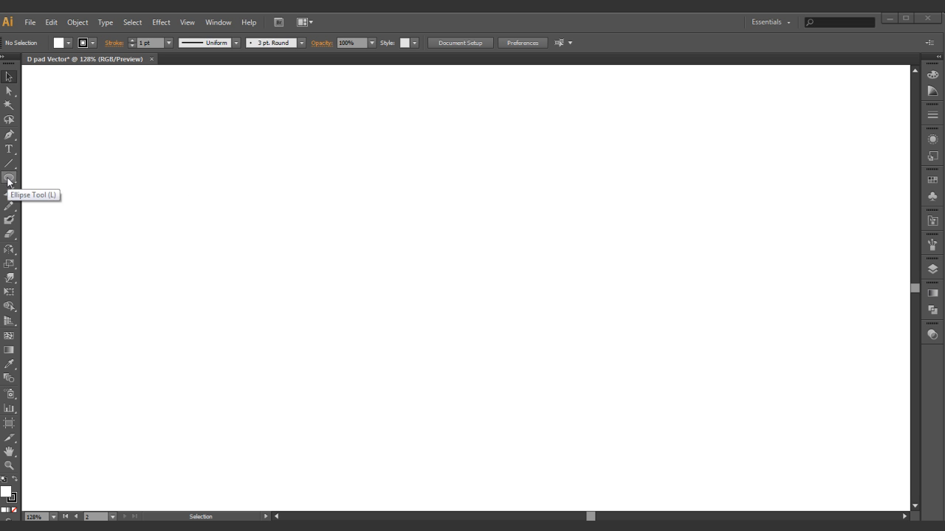
With the Ellipse tool, Shift-drag a large circle about 348 px across near the artboard centre.
left_click(10, 179)
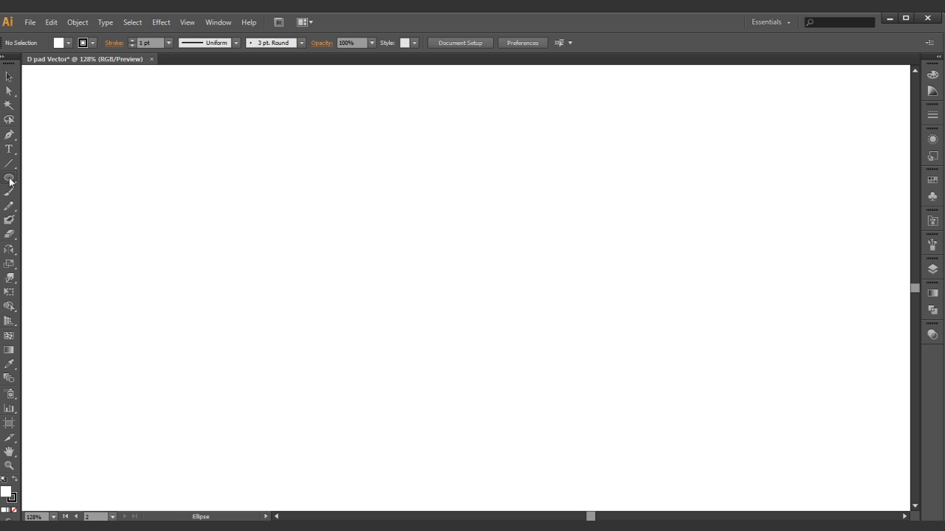
left_click(9, 177)
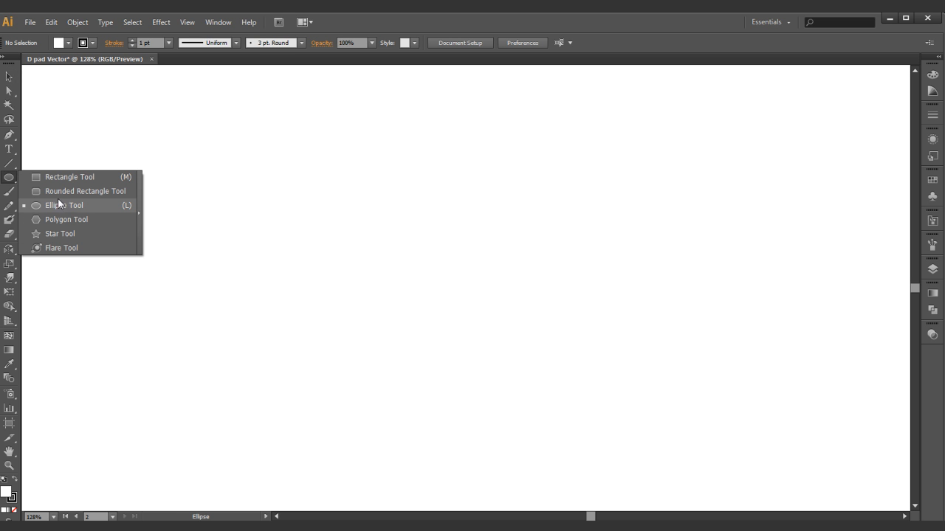
left_click(64, 205)
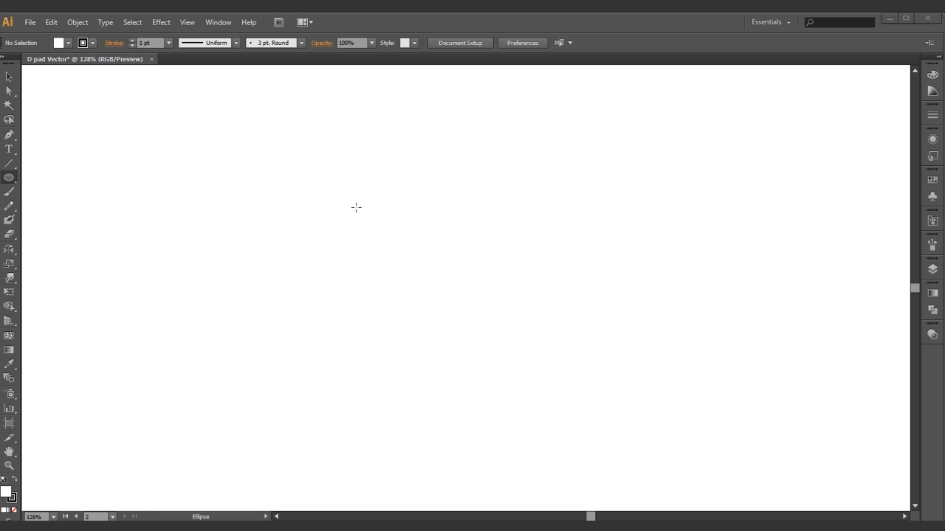
left_click_drag(329, 183, 354, 205)
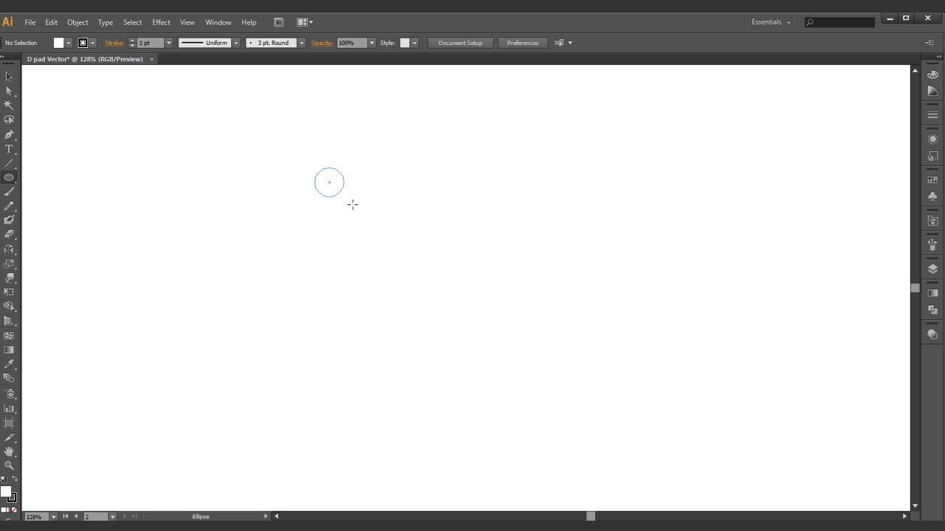
left_click_drag(329, 182, 578, 431)
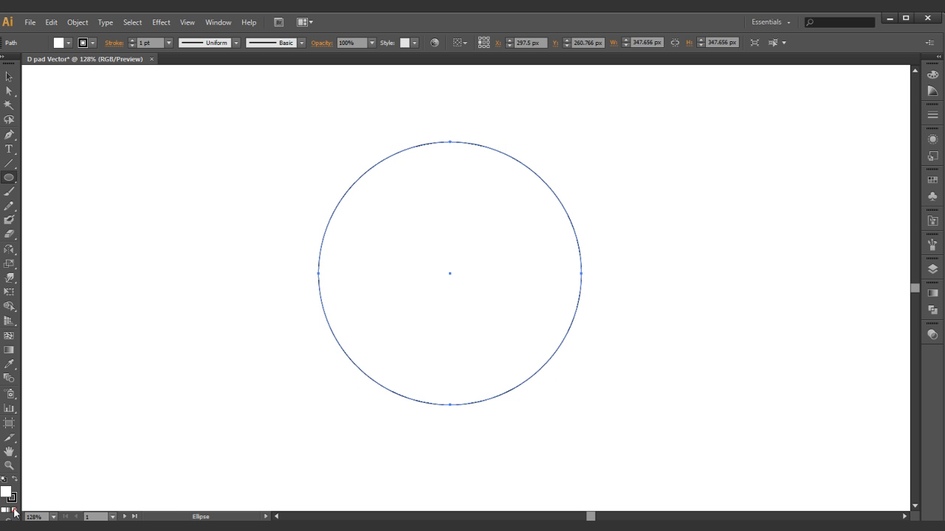
mouse_move(874, 319)
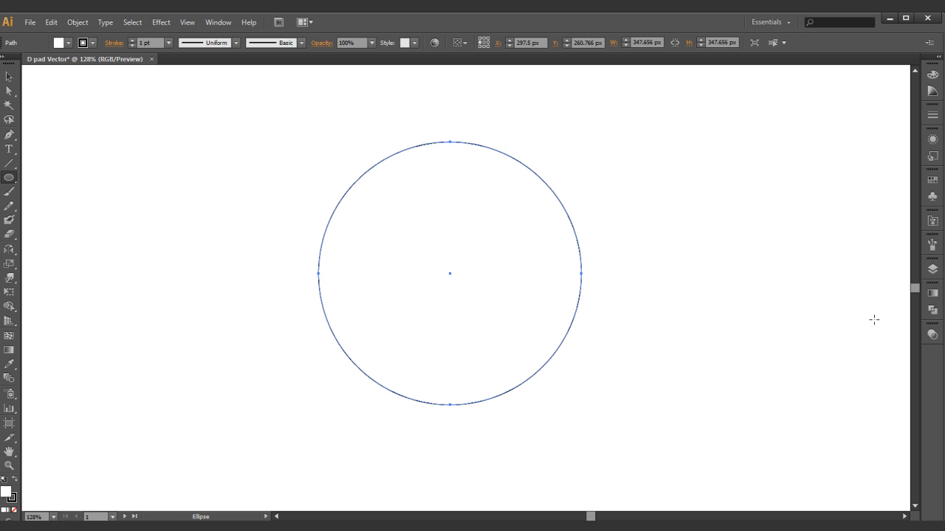
mouse_move(932, 295)
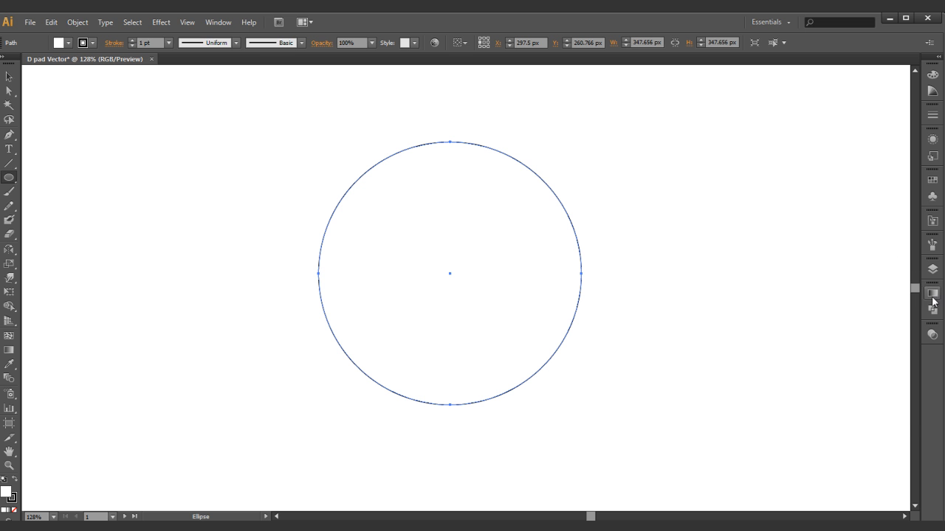
Give the circle a gradient fill with a bright RGB blue stop and a dark navy end stop, running top to bottom.
left_click(932, 293)
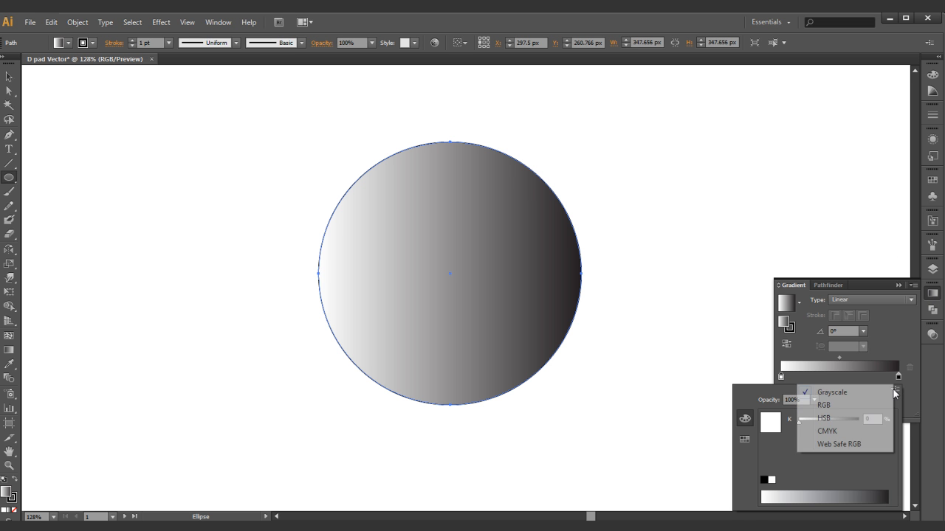
left_click(823, 405)
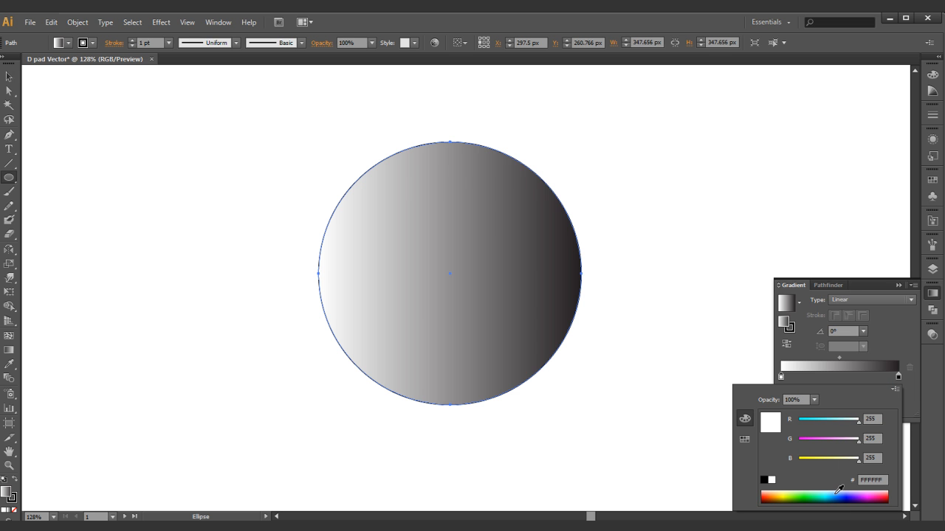
left_click(825, 496)
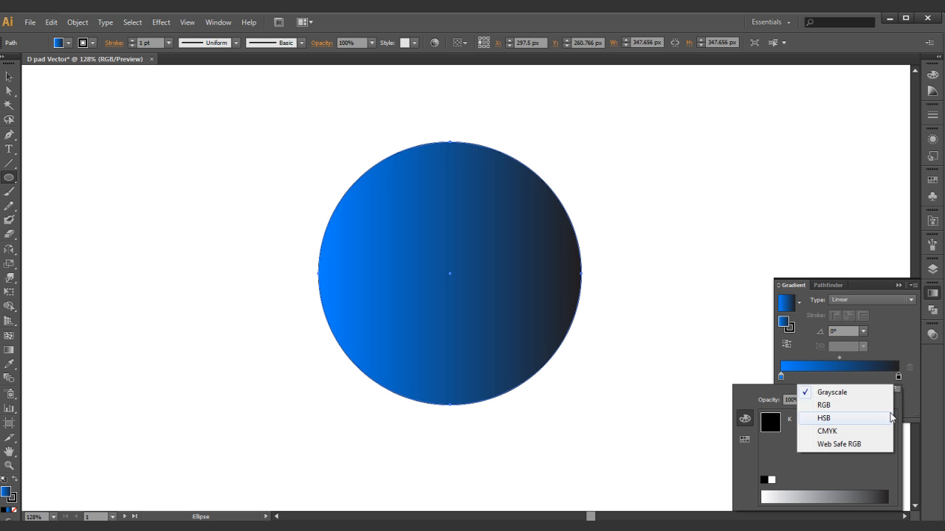
left_click(823, 404)
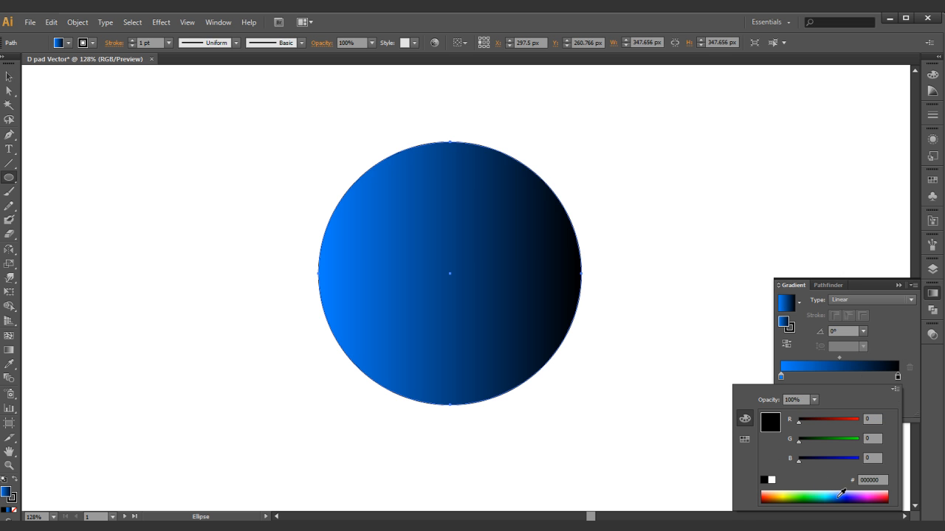
left_click(837, 496)
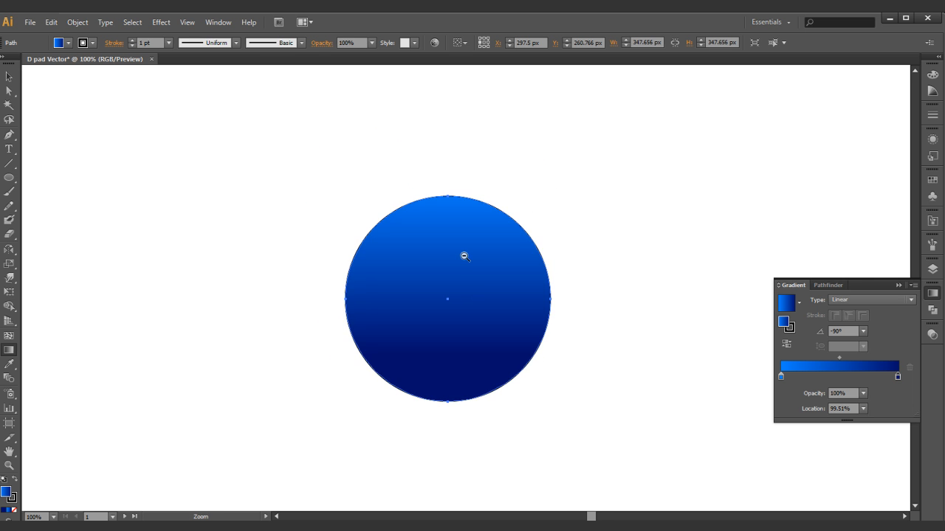
Subtract an upward-offset circle copy with Pathfinder Minus Front, leaving a darker blended crescent on the lower edge.
left_click_drag(447, 299, 266, 265)
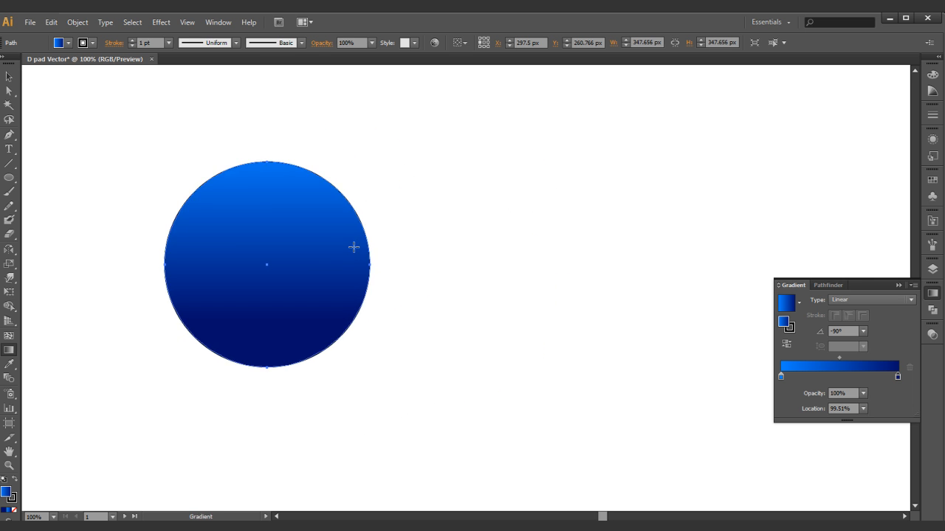
left_click(265, 264)
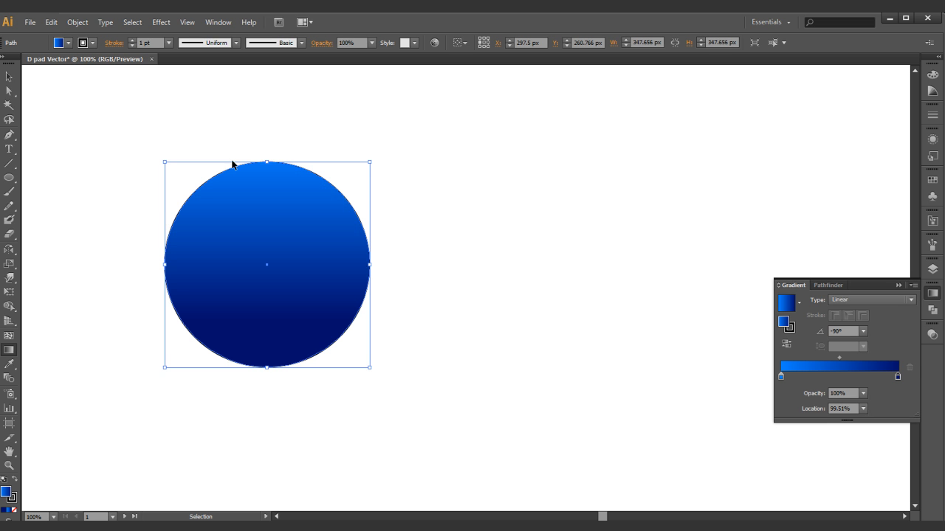
mouse_move(265, 261)
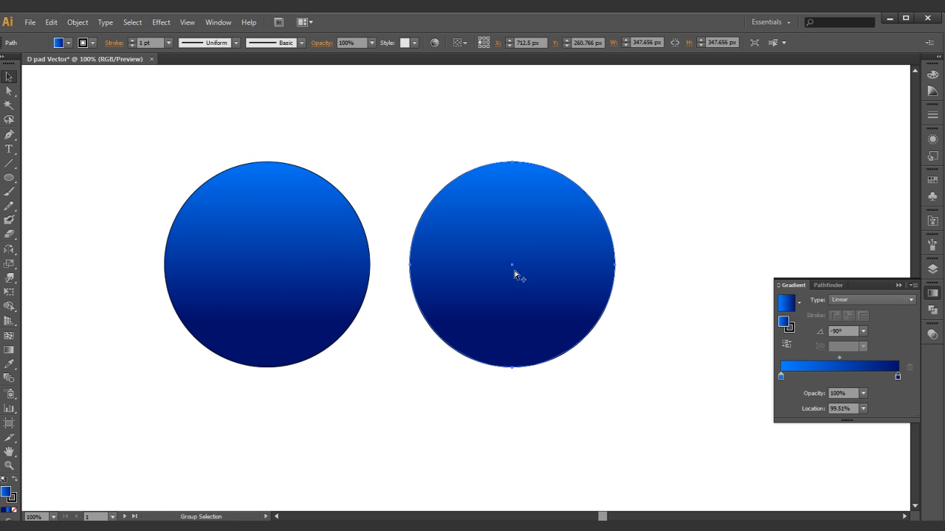
left_click_drag(512, 276, 513, 247)
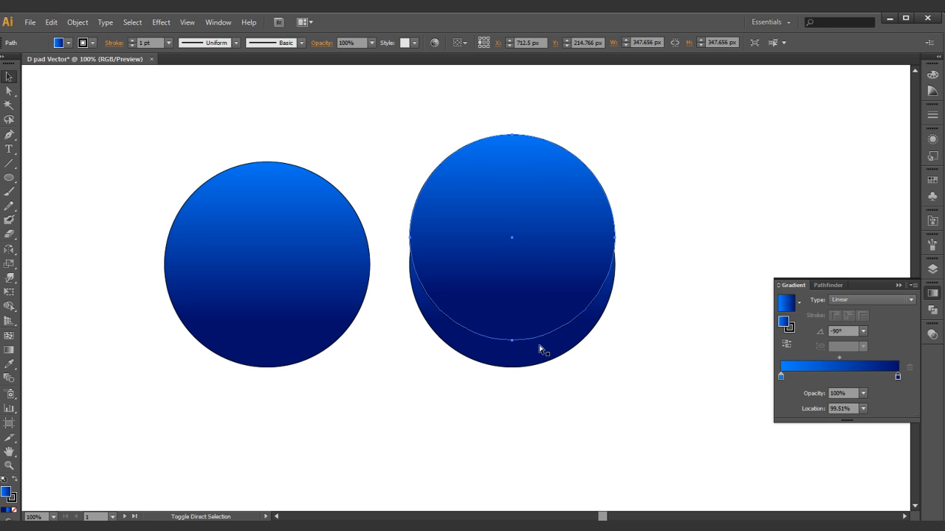
left_click(828, 285)
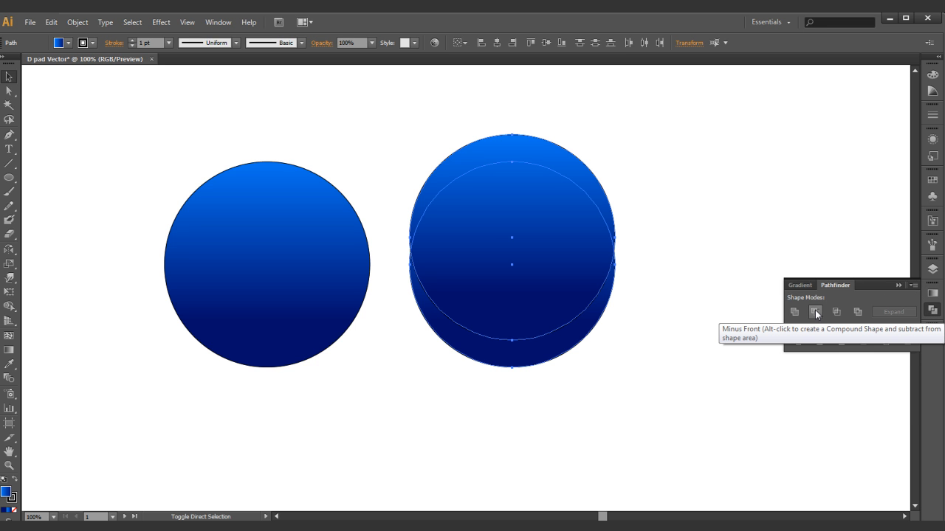
left_click(815, 311)
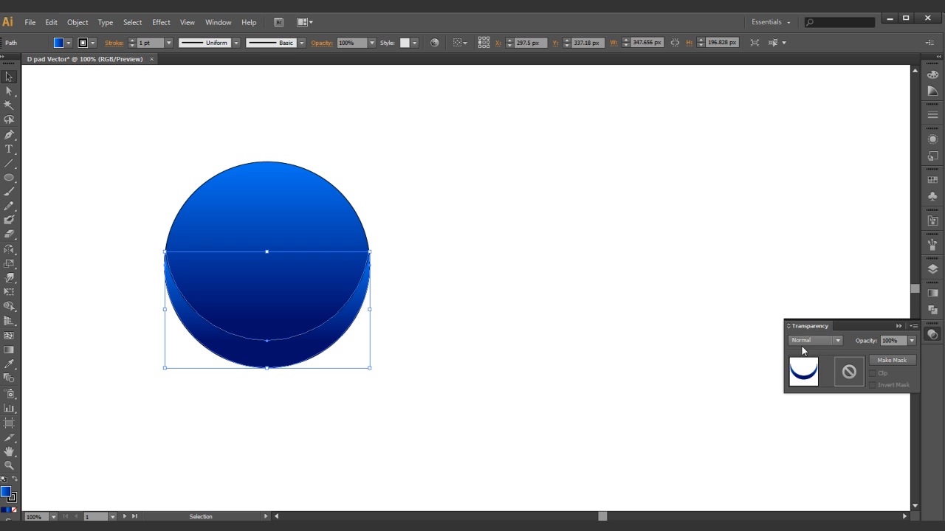
left_click(812, 340)
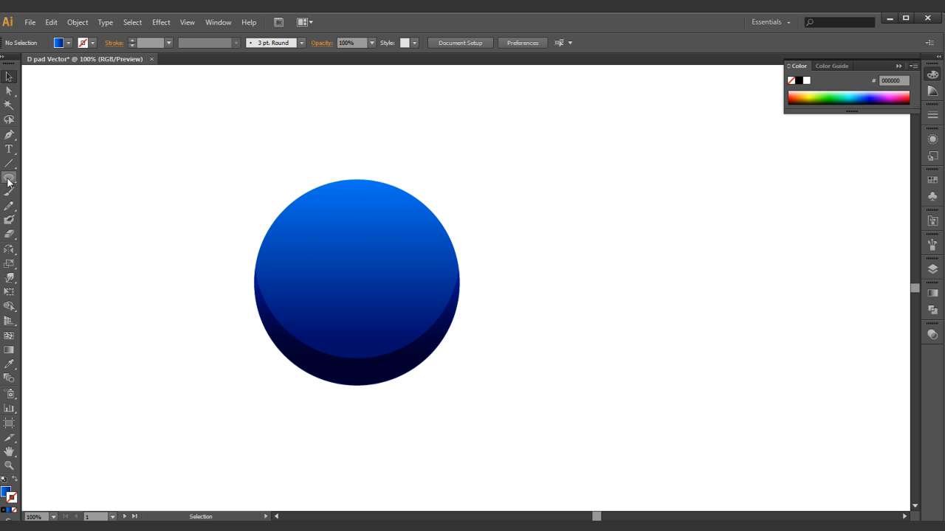
Draw a tall rounded-rectangle bar right of the circle, stretch it taller and place a rotated copy across it.
left_click(9, 177)
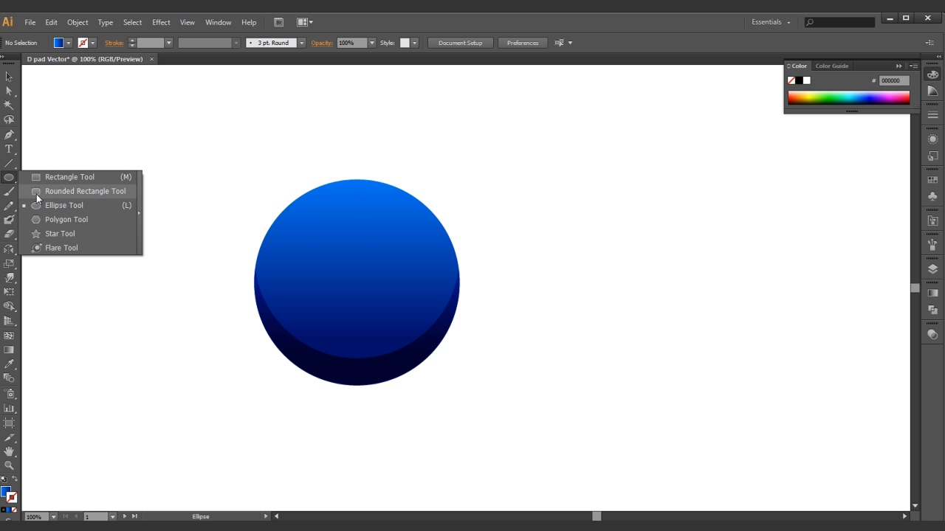
left_click(85, 190)
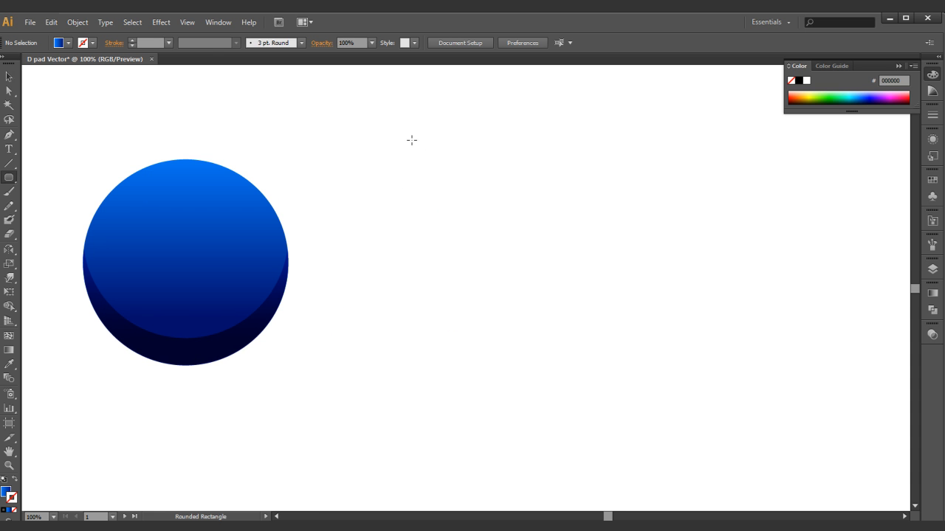
left_click_drag(412, 138, 522, 358)
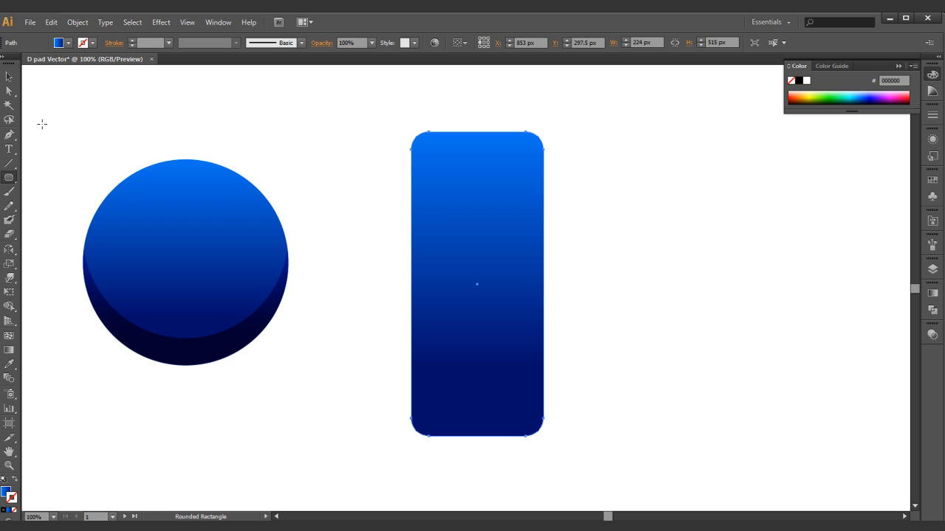
left_click(477, 284)
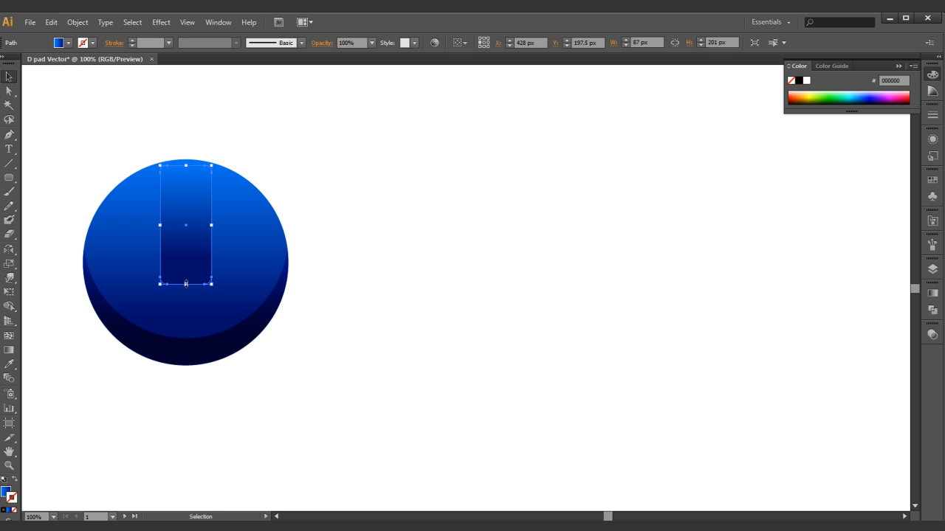
left_click_drag(186, 284, 186, 325)
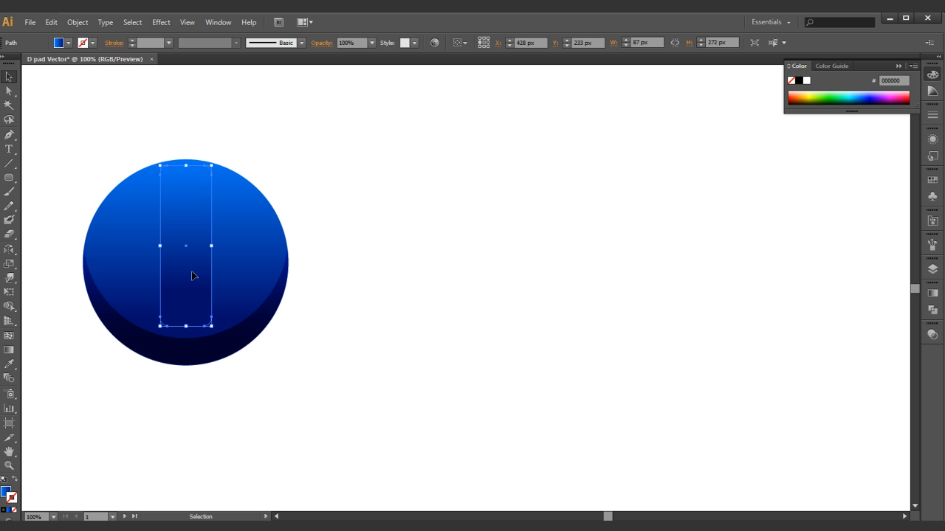
left_click_drag(185, 246, 212, 246)
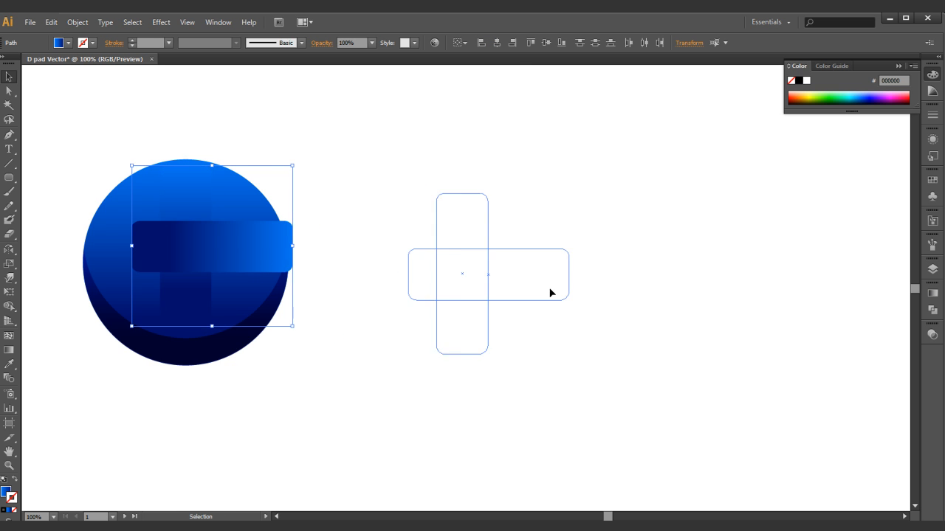
Select both bars and centre them on each other with Horizontal Align Center.
left_click(497, 43)
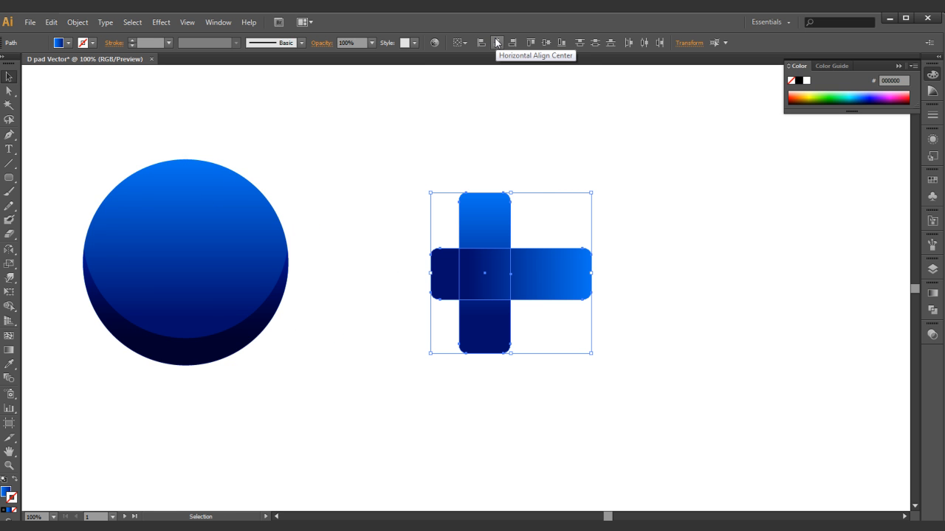
left_click(497, 42)
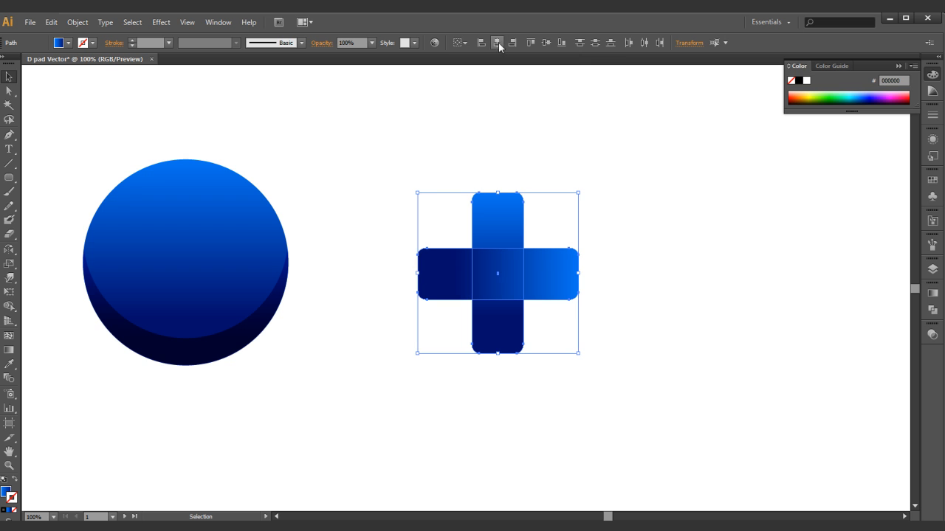
mouse_move(546, 42)
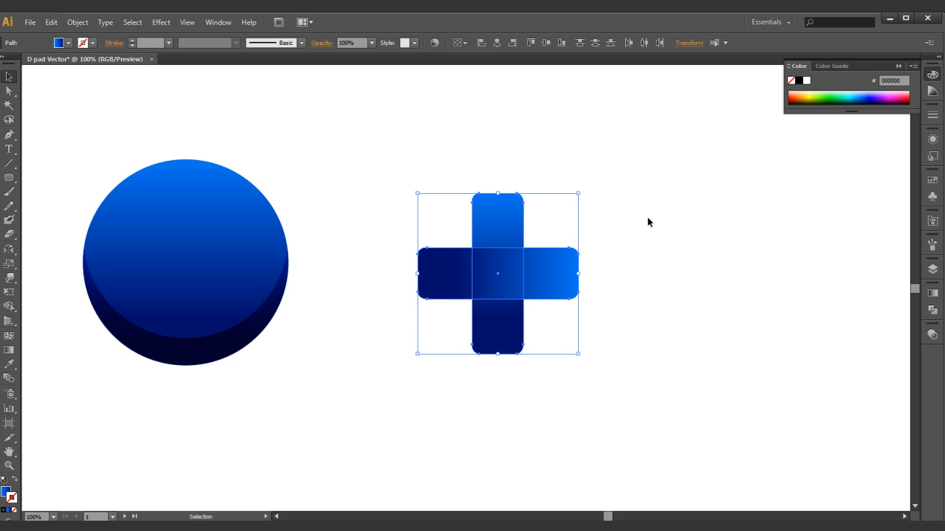
mouse_move(932, 310)
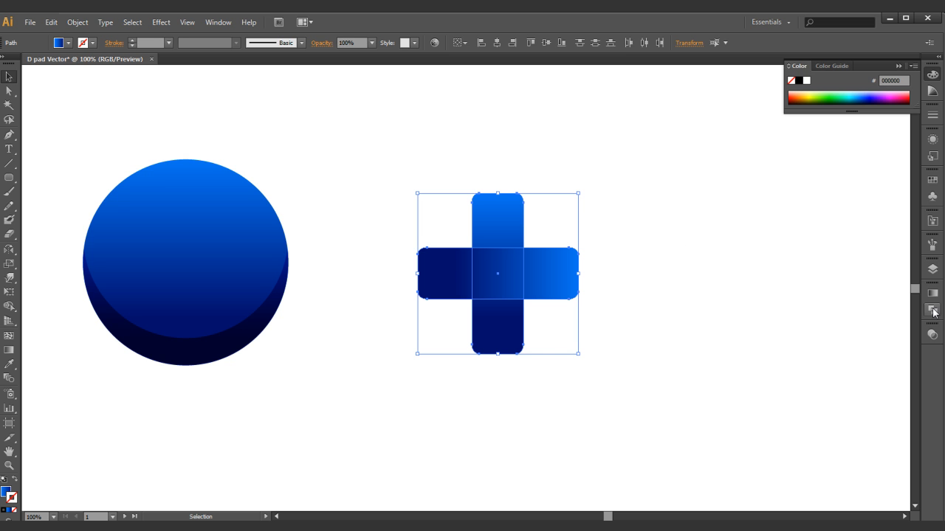
Unite the two crossed bars into one plus-shaped path using the Pathfinder panel.
left_click(932, 309)
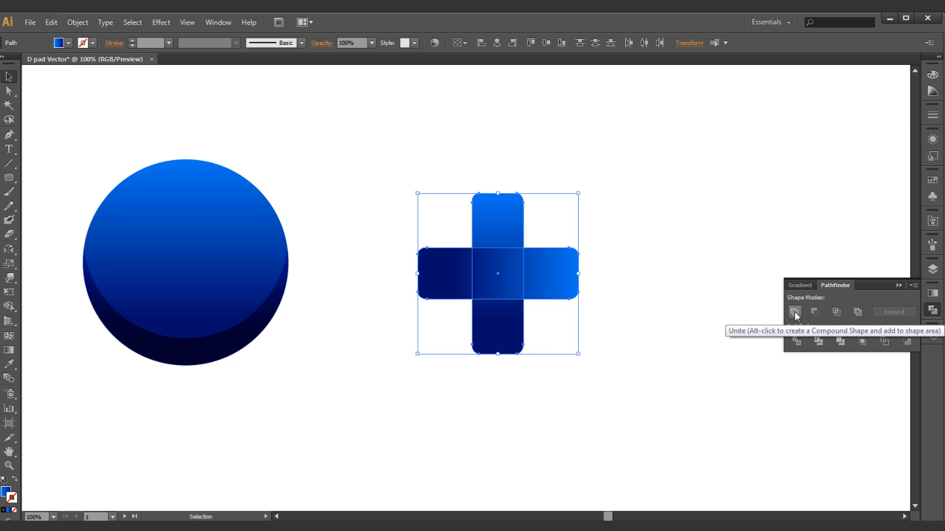
left_click(795, 311)
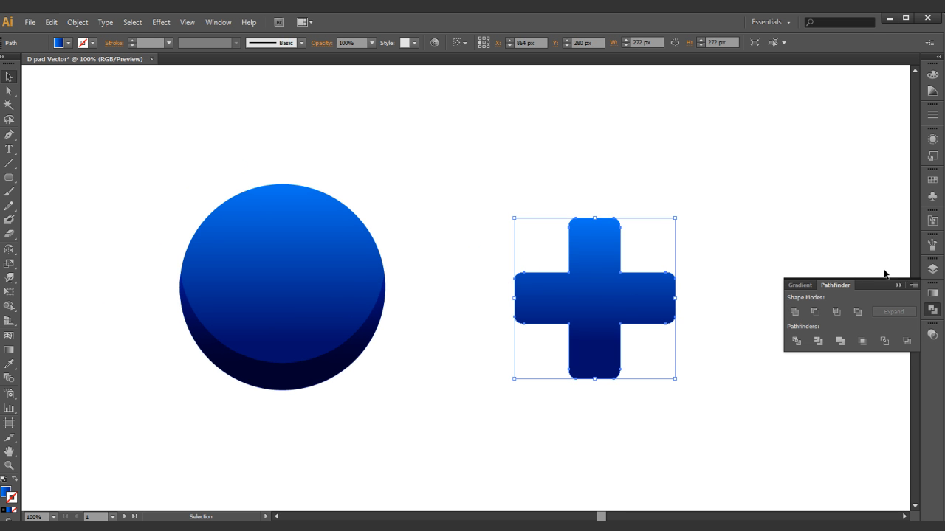
left_click(800, 285)
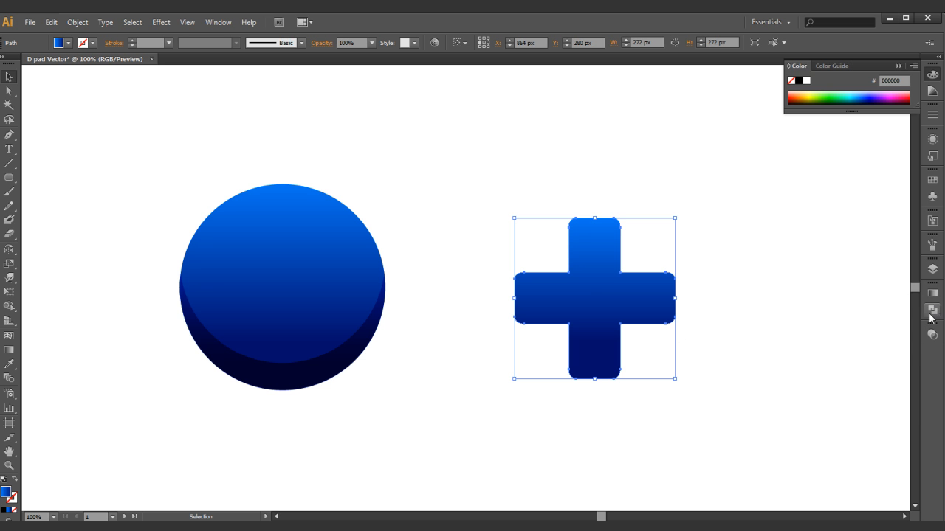
Switch the cross's dark gradient stop to Grayscale so the fill runs light grey to near-black.
left_click(932, 311)
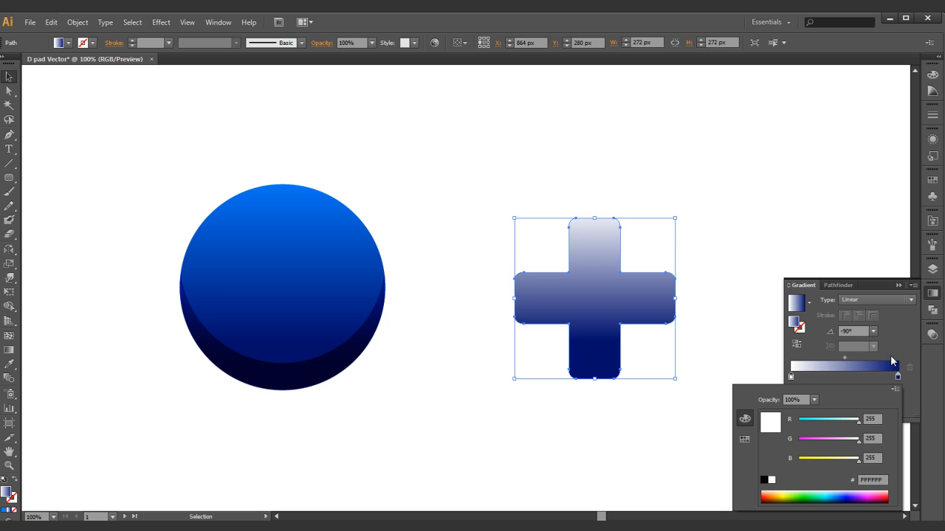
left_click(823, 497)
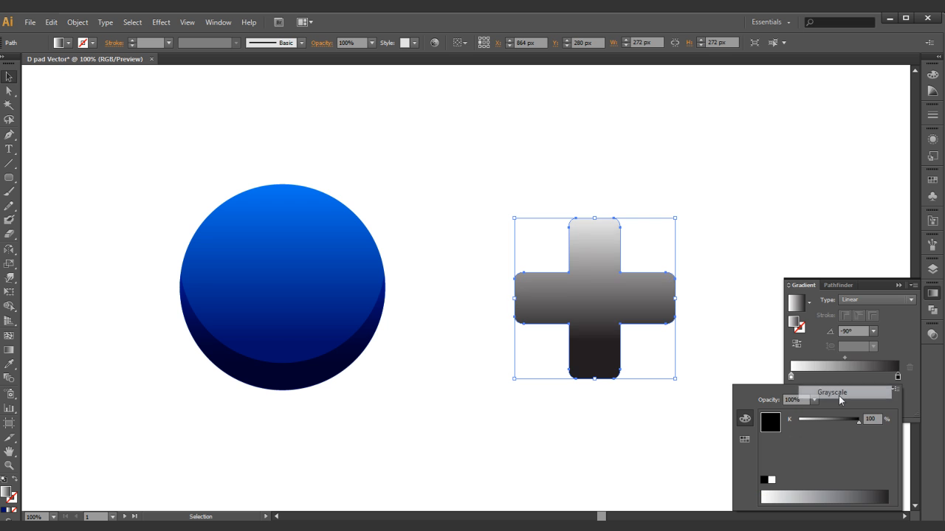
Lighten the dark stop to a pale grey, then select the offset cross copy pasted behind for Multiply blending.
left_click_drag(857, 419, 816, 419)
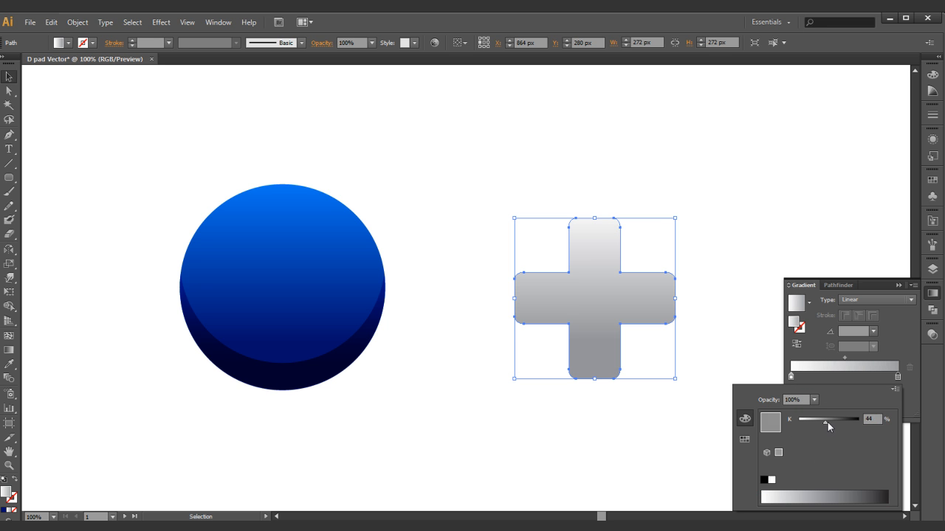
left_click_drag(830, 419, 816, 421)
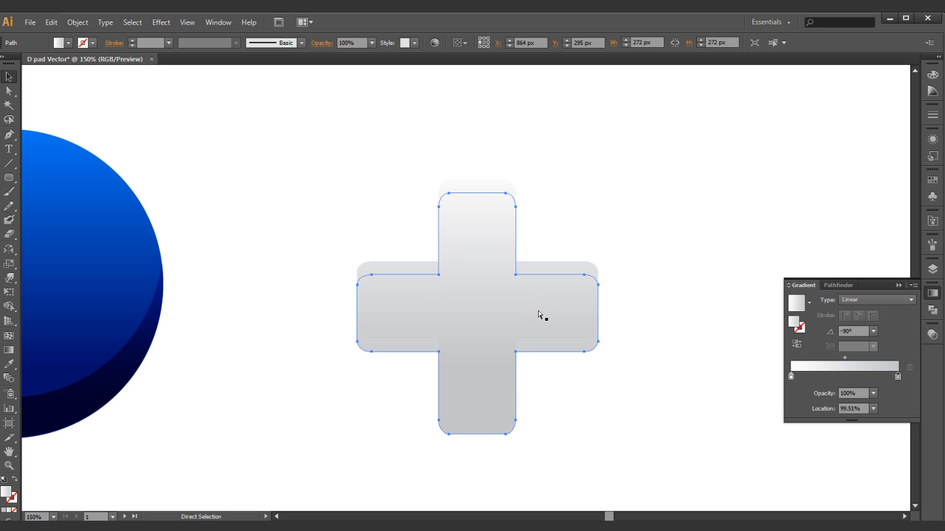
left_click(10, 76)
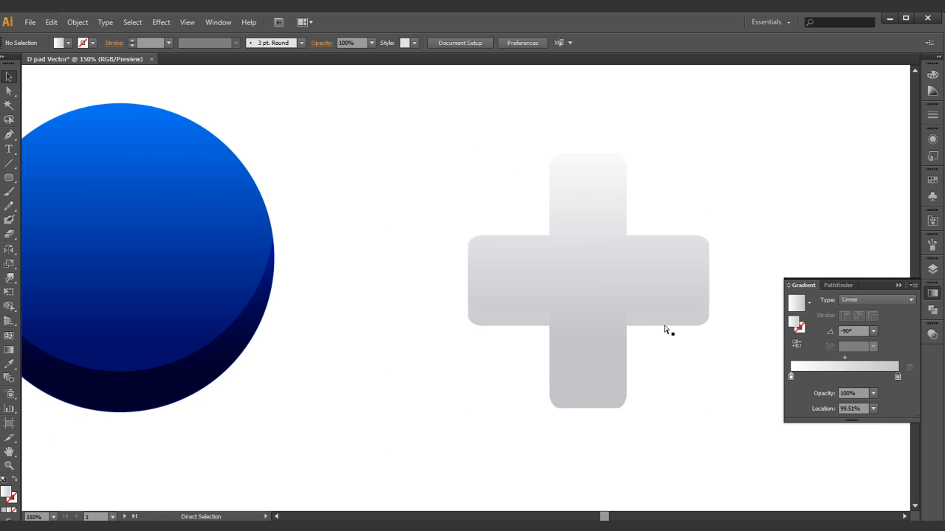
left_click(587, 281)
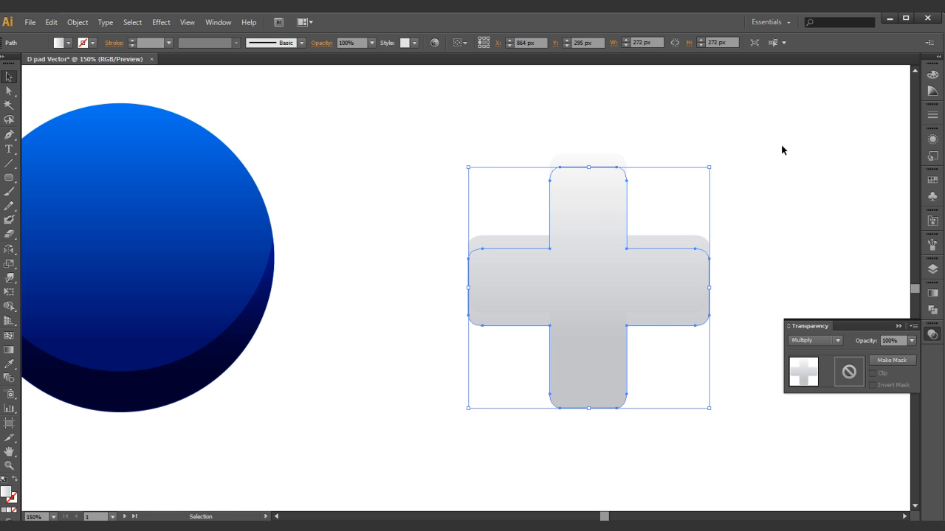
Move both crosses onto the blue circle and align them horizontally and vertically to its centre.
left_click(9, 81)
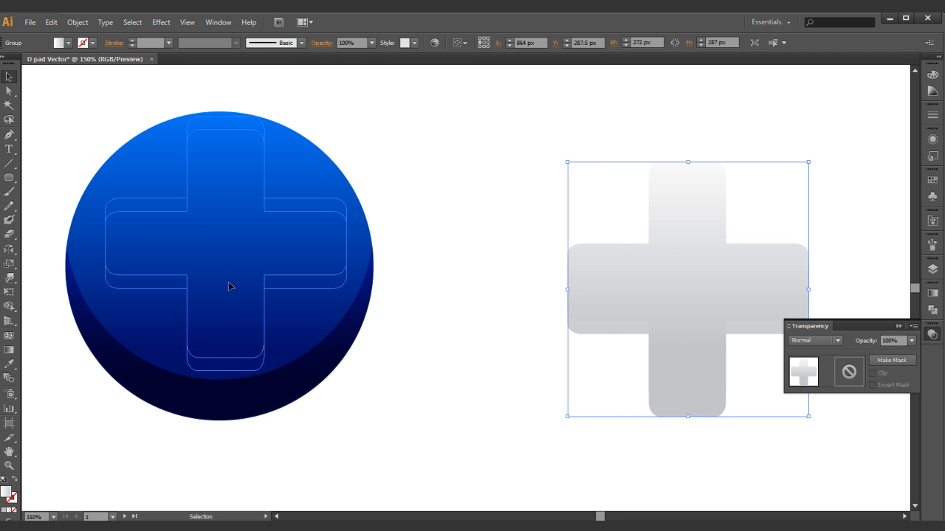
left_click_drag(686, 287, 221, 288)
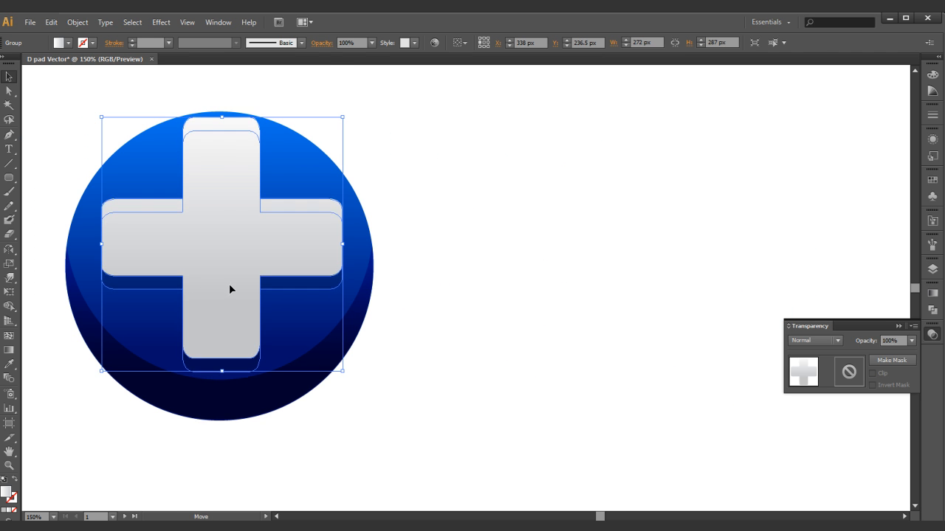
left_click(554, 251)
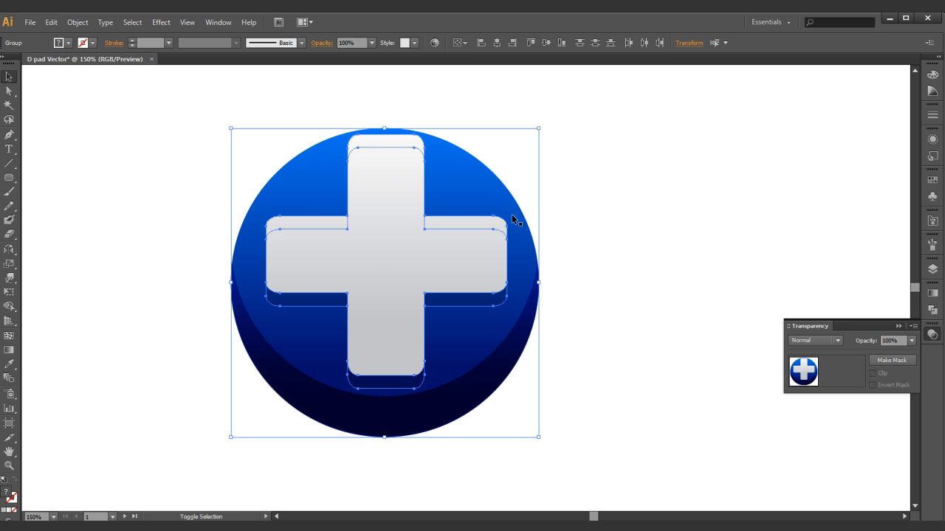
left_click(502, 224)
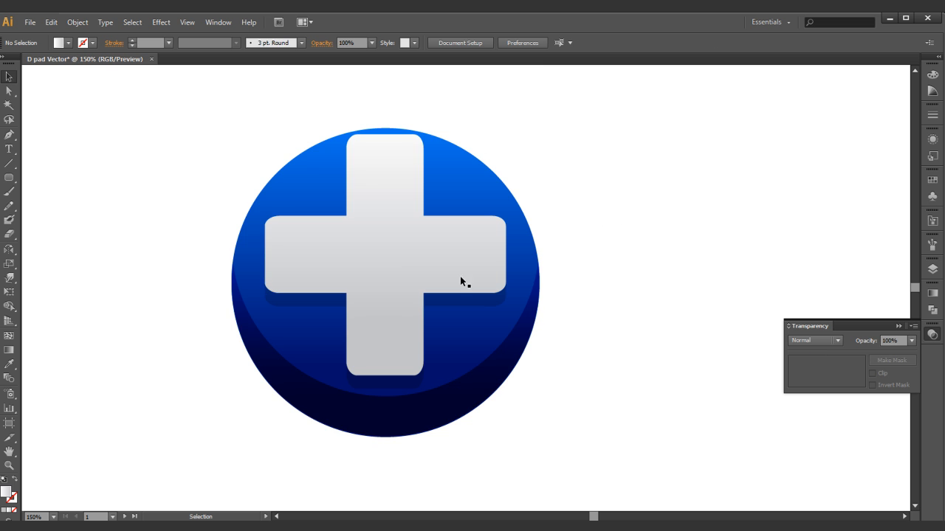
mouse_move(563, 193)
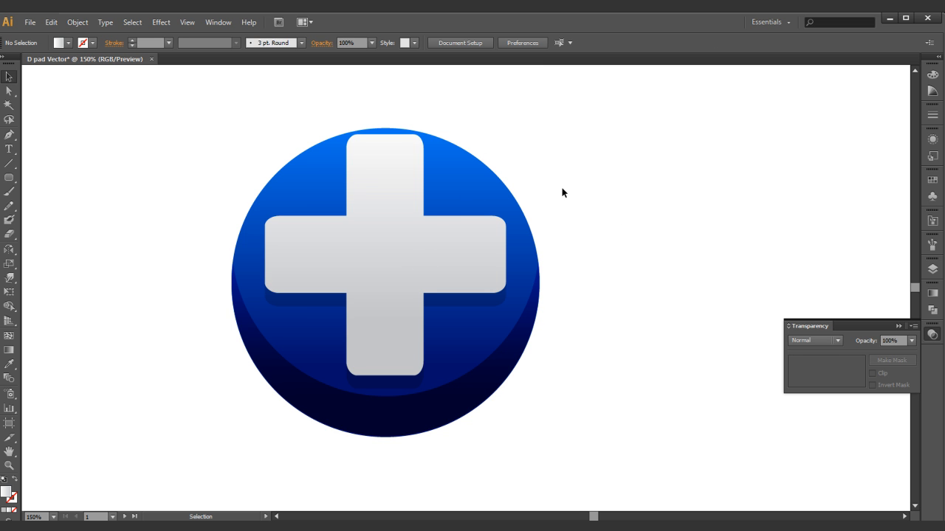
mouse_move(508, 220)
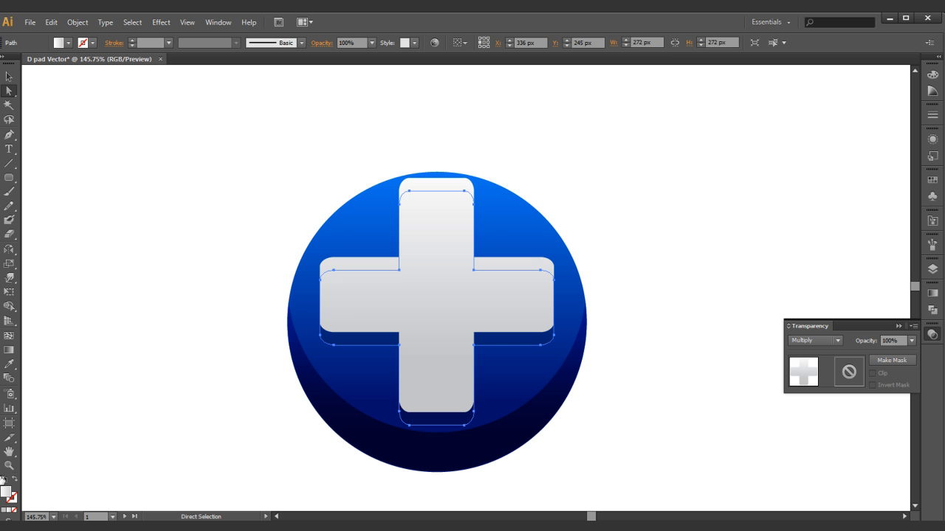
mouse_move(501, 60)
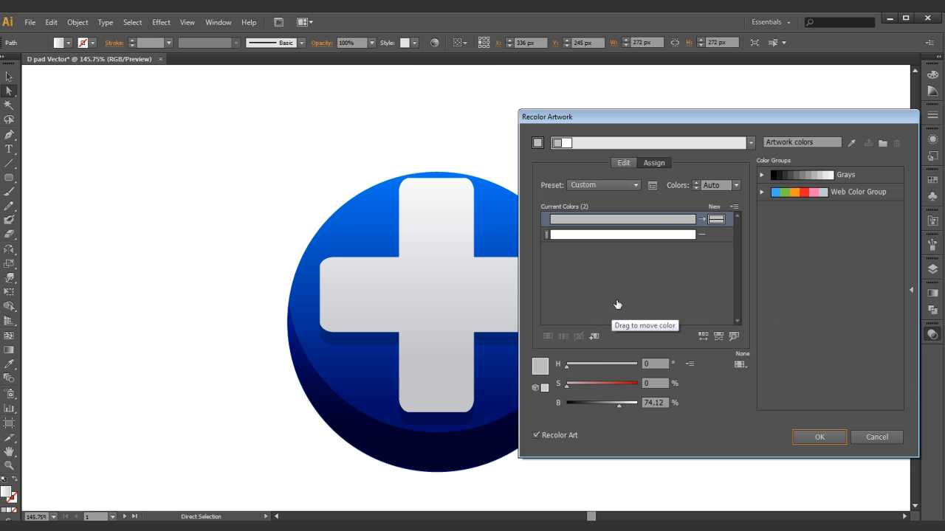
In Recolor Artwork, lower the shadow cross's brightness to about 19% for a near-black drop shadow and confirm.
left_click(733, 337)
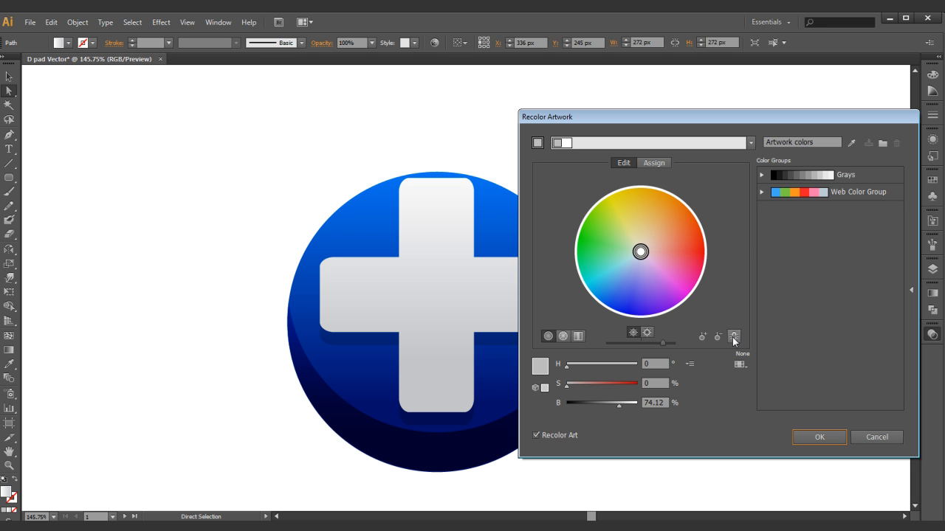
mouse_move(734, 336)
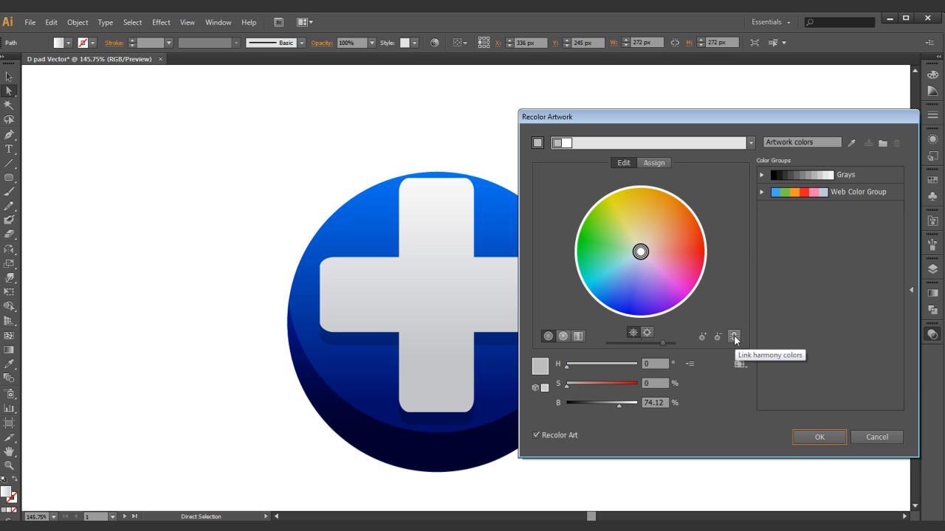
mouse_move(624, 401)
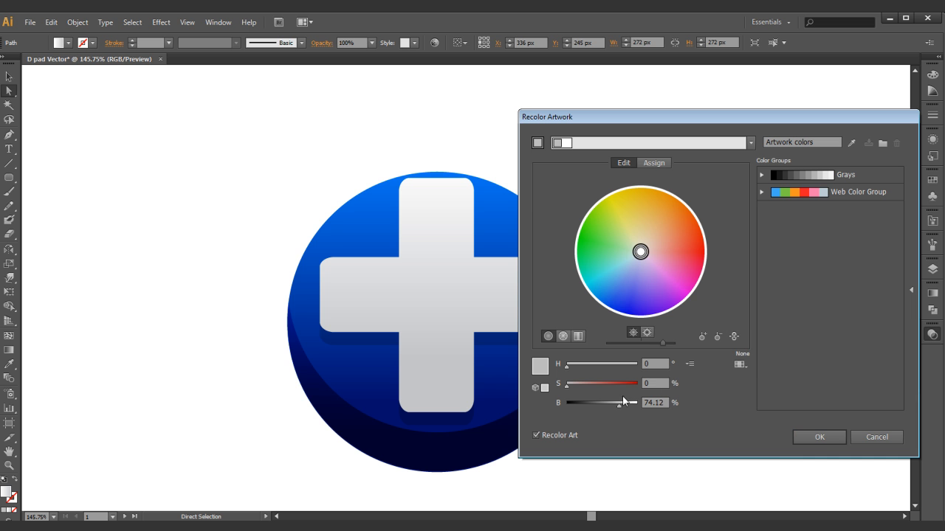
left_click_drag(620, 403, 587, 403)
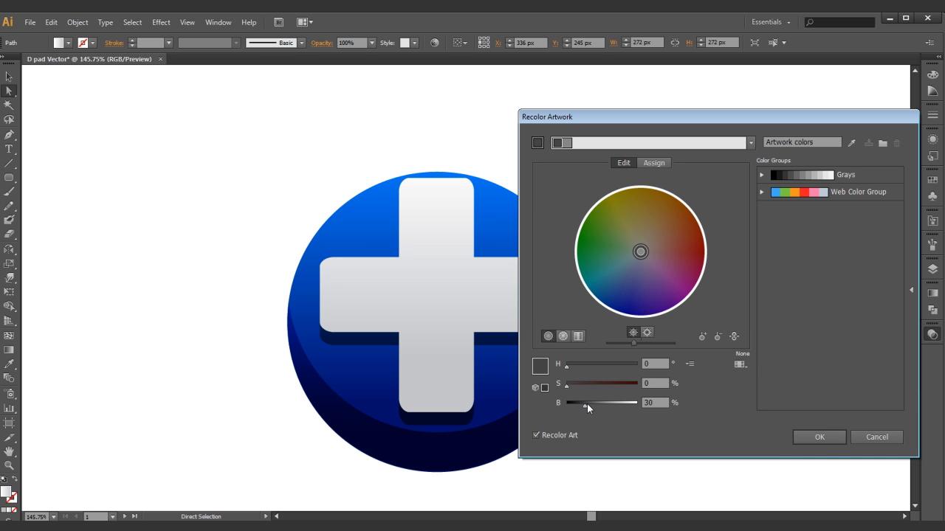
left_click_drag(586, 402, 580, 402)
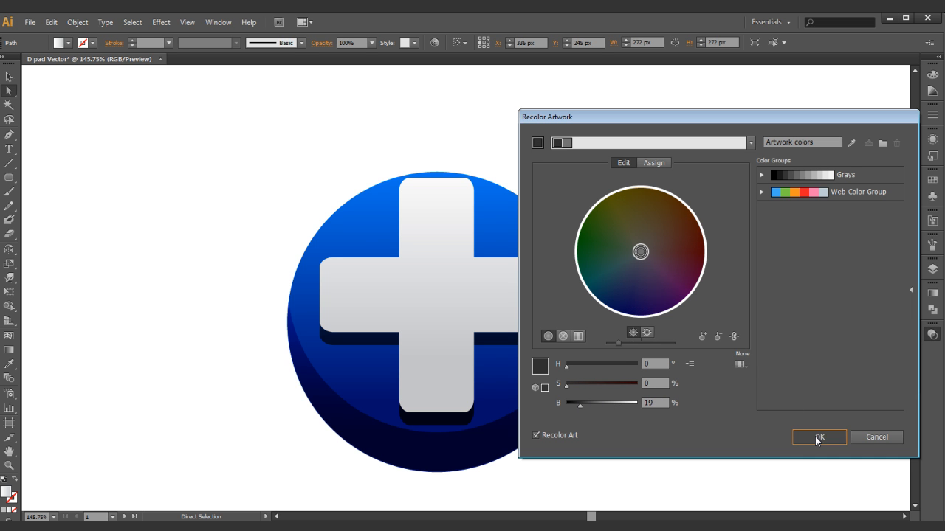
left_click(818, 437)
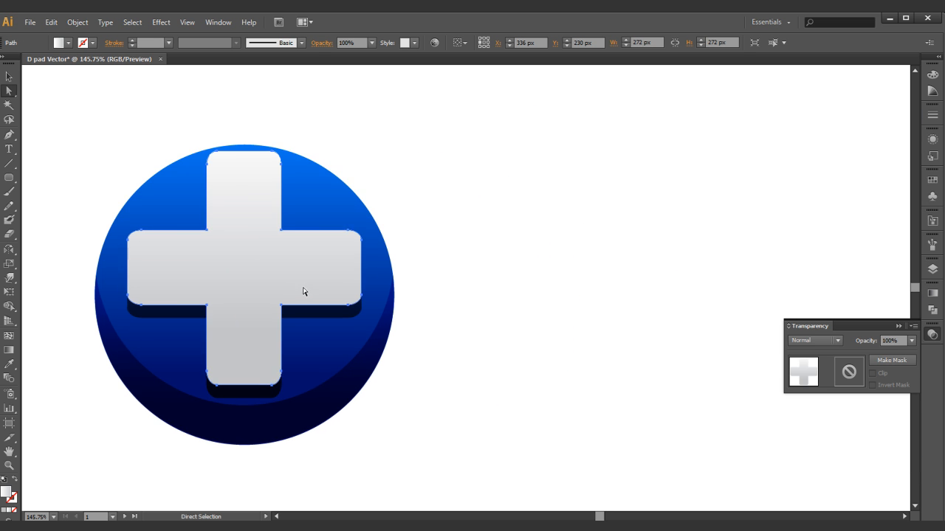
Offset a copy of the cross inward with a negative Offset Path and pick out the smaller inner cross path.
left_click_drag(303, 292, 596, 260)
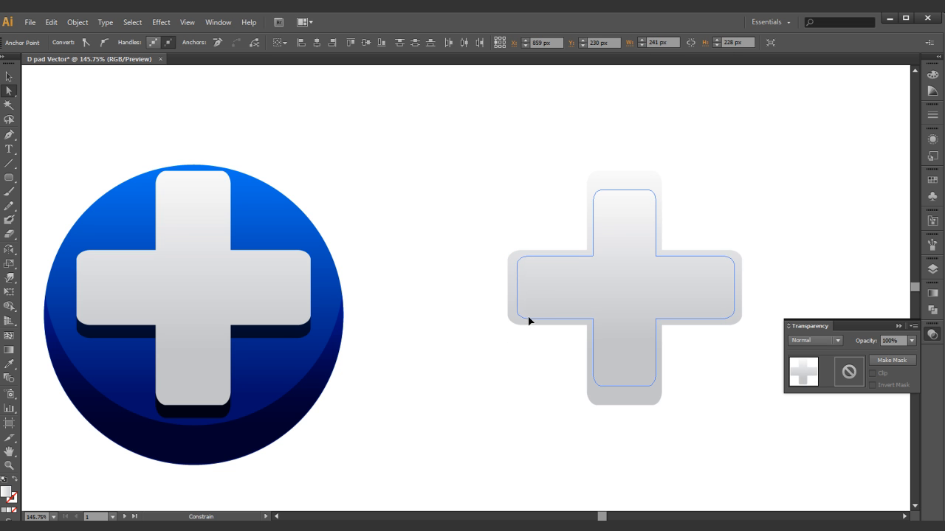
left_click(624, 188)
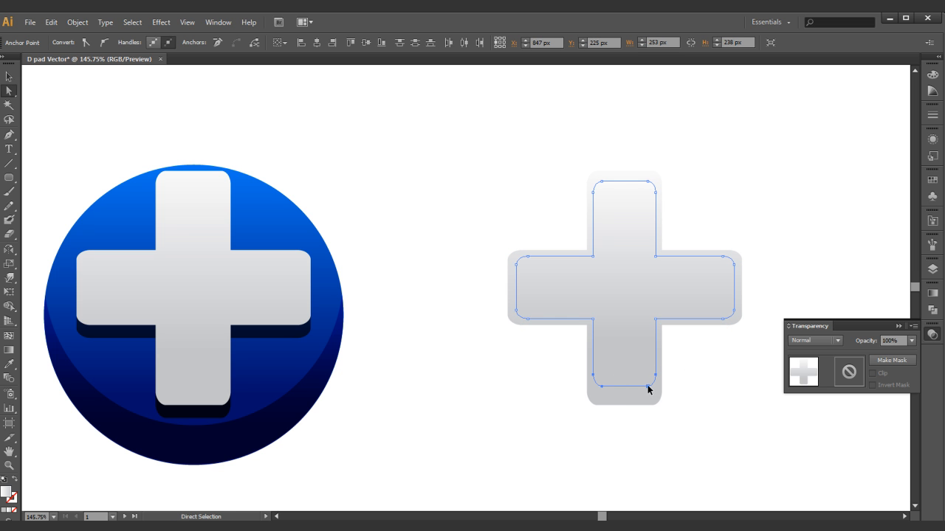
left_click(633, 243)
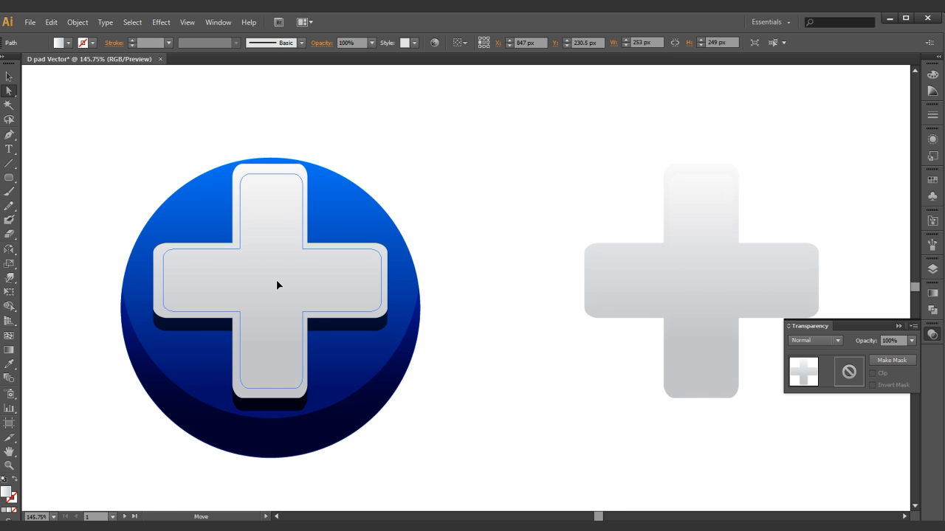
left_click(10, 91)
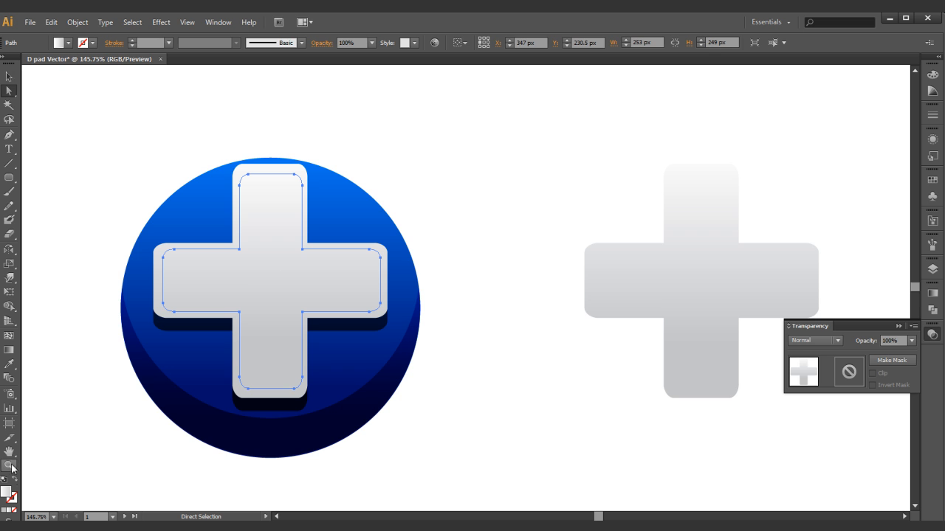
mouse_move(89, 200)
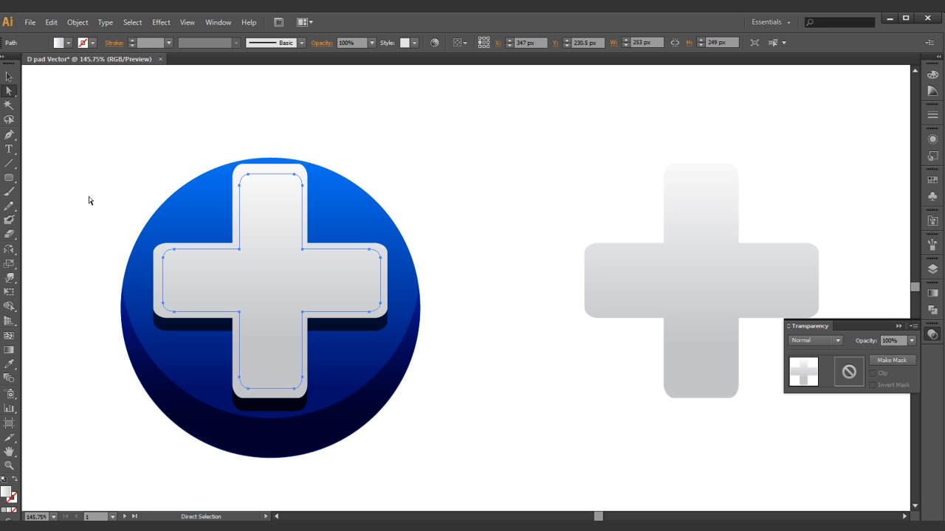
left_click(9, 350)
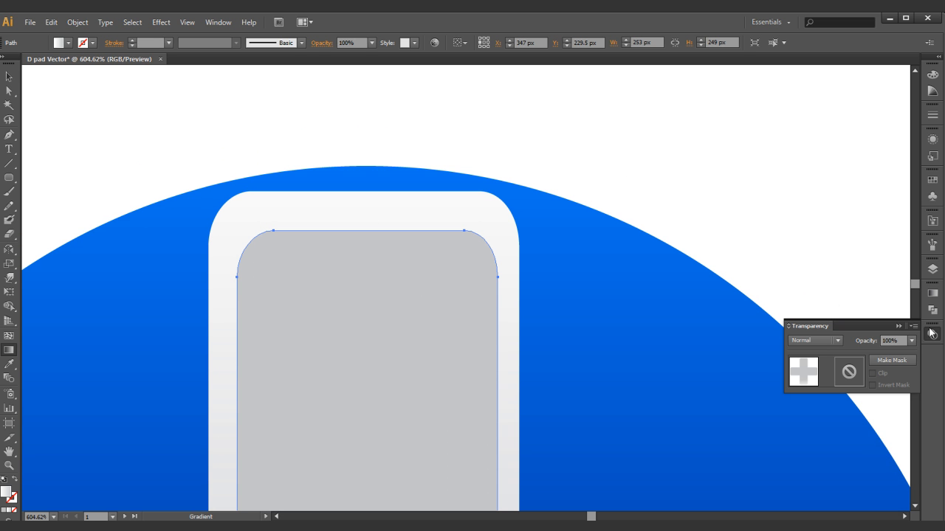
mouse_move(913, 342)
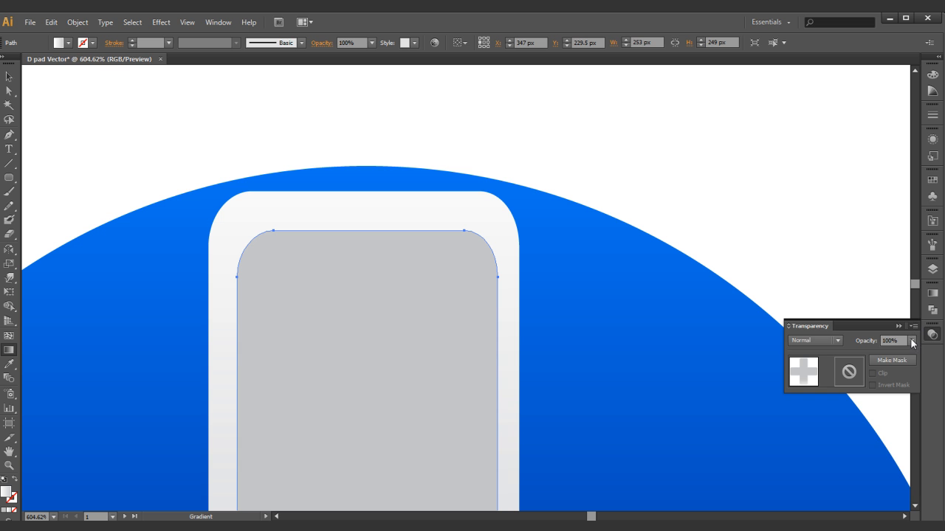
Lower the inset cross to 40% opacity and the cross shadow to 30% Multiply shading.
left_click(911, 341)
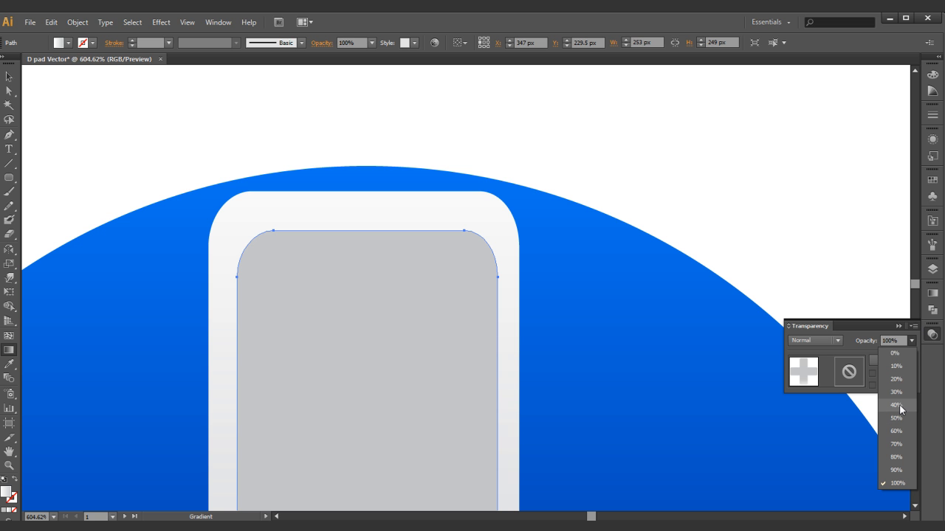
left_click(896, 405)
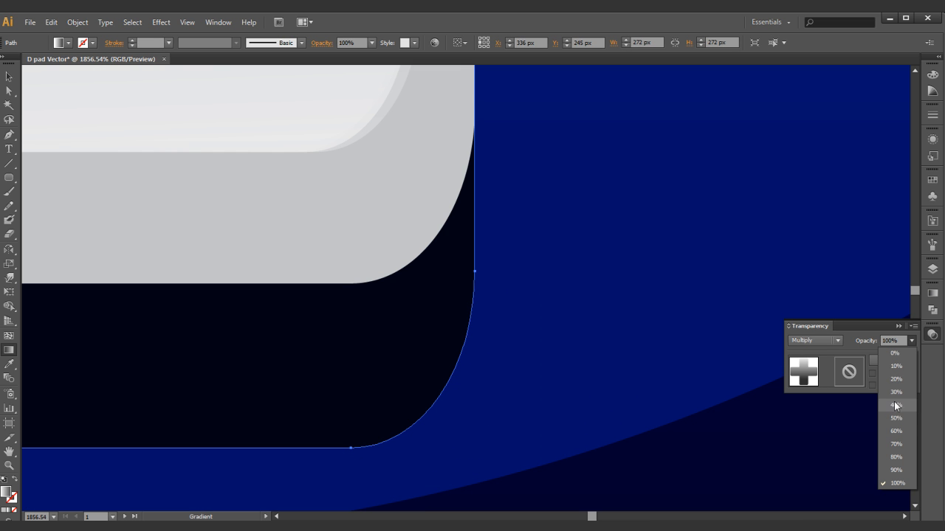
left_click(895, 392)
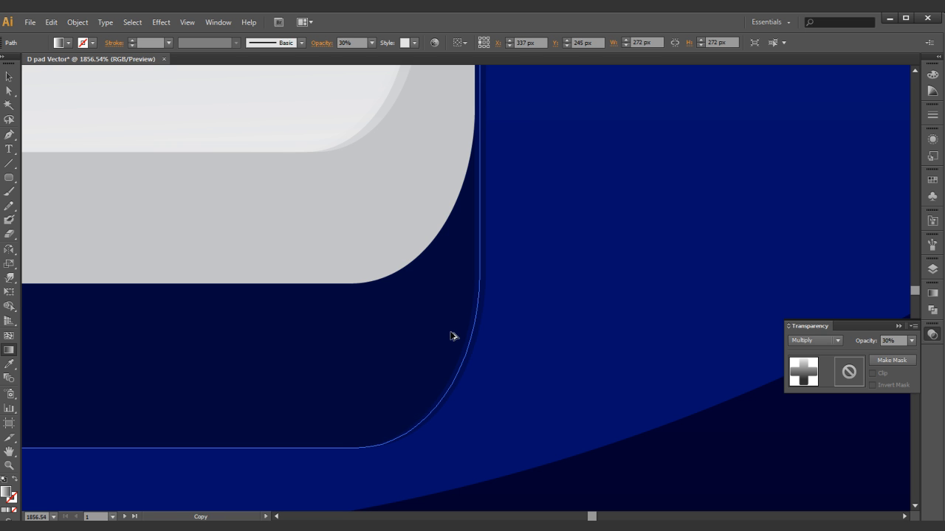
left_click(452, 337)
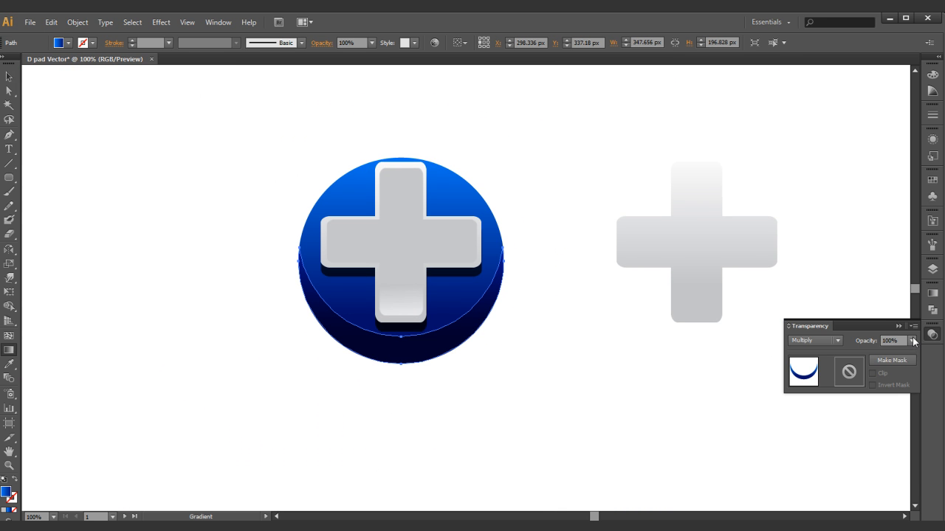
Set the circle's dark lower rim crescent to Multiply at 50% opacity.
left_click(913, 340)
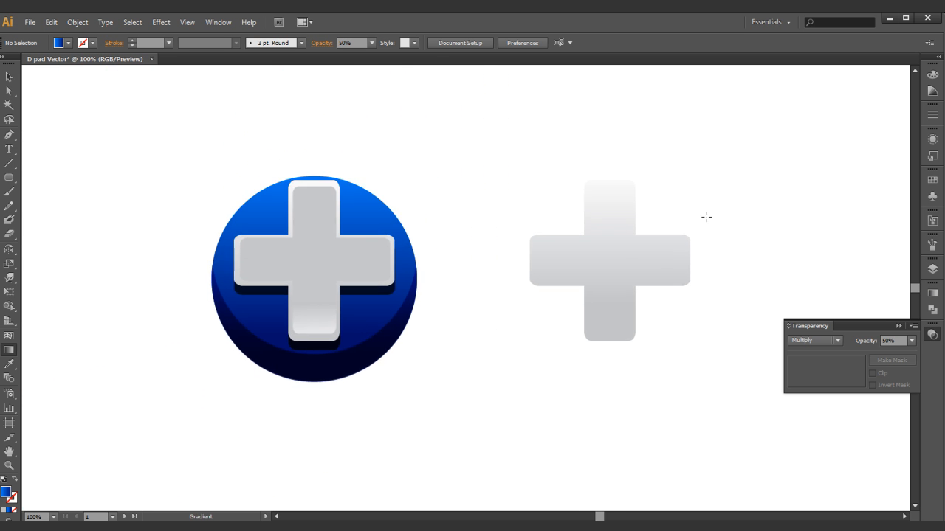
left_click(609, 262)
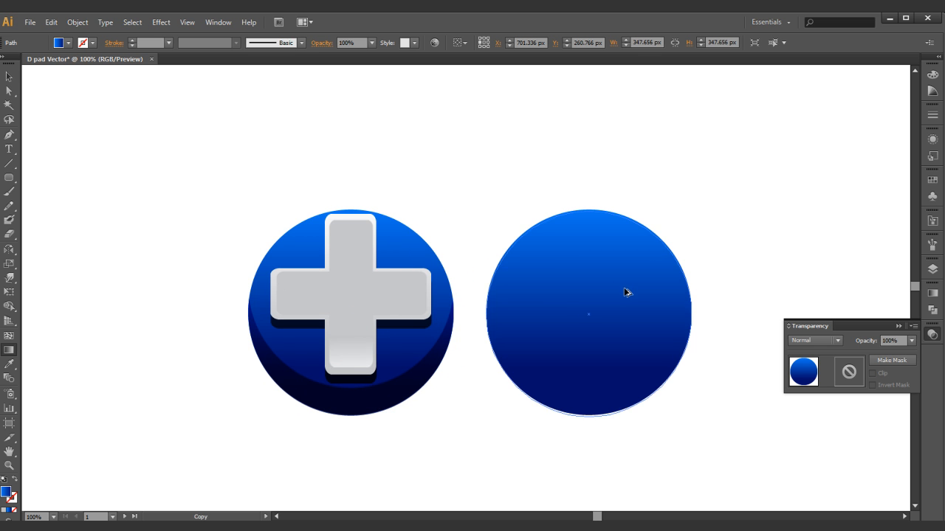
Select the circle copy with its inset outline and subtract the front circle to leave a rim arc.
left_click_drag(672, 198, 583, 294)
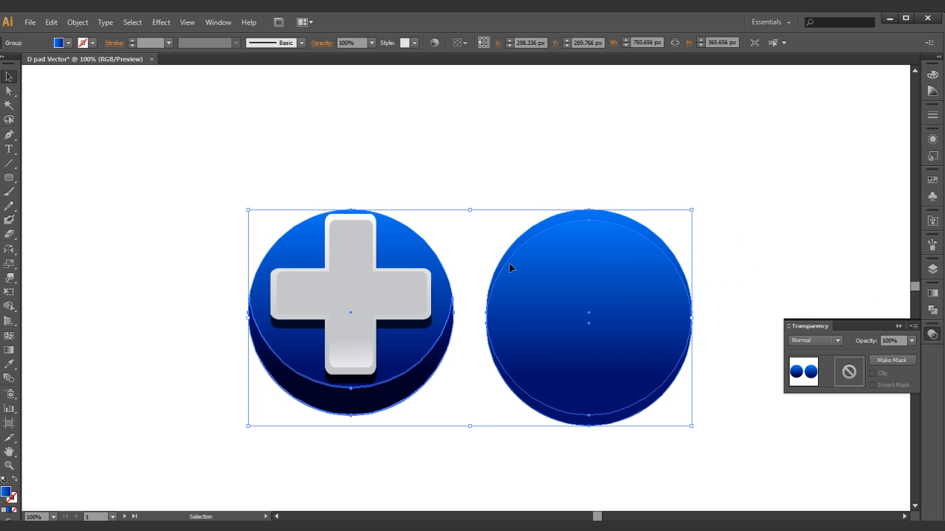
left_click(749, 189)
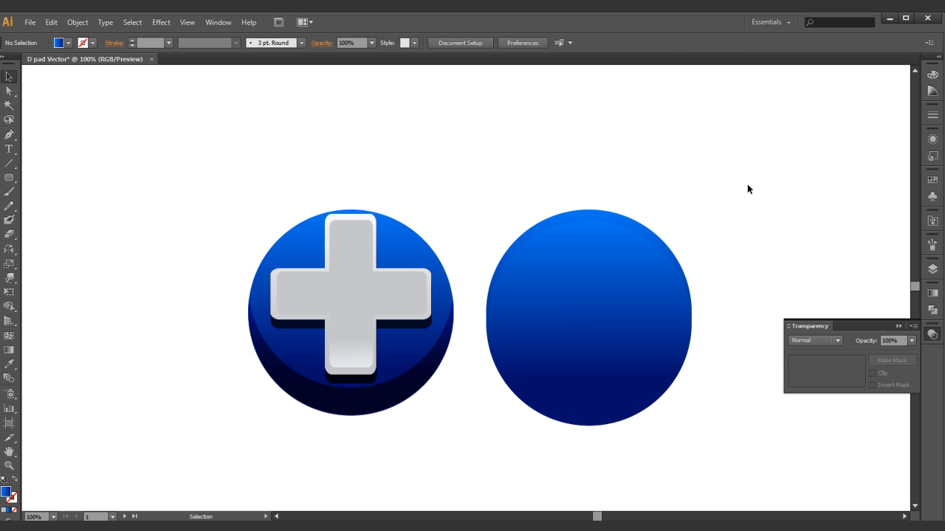
left_click(588, 317)
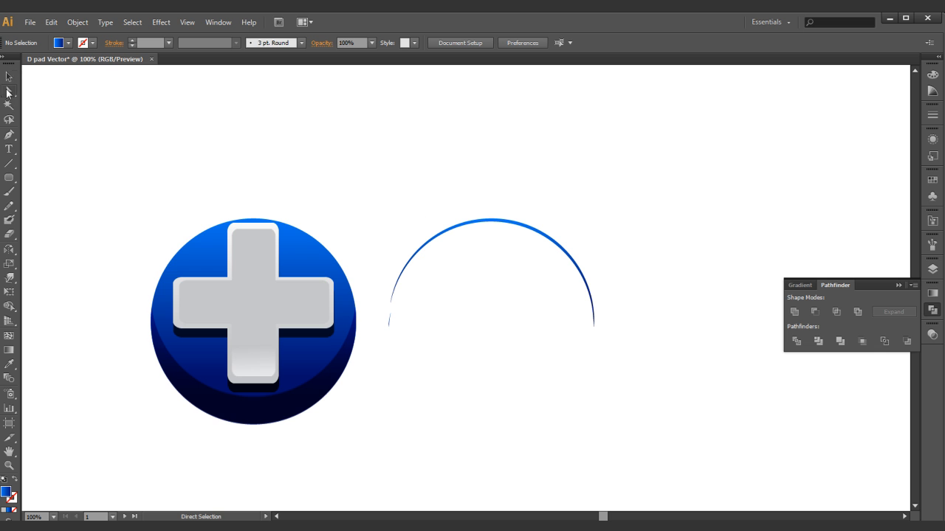
Remove the stray anchor points so only the thin top-edge arc remains.
left_click(390, 319)
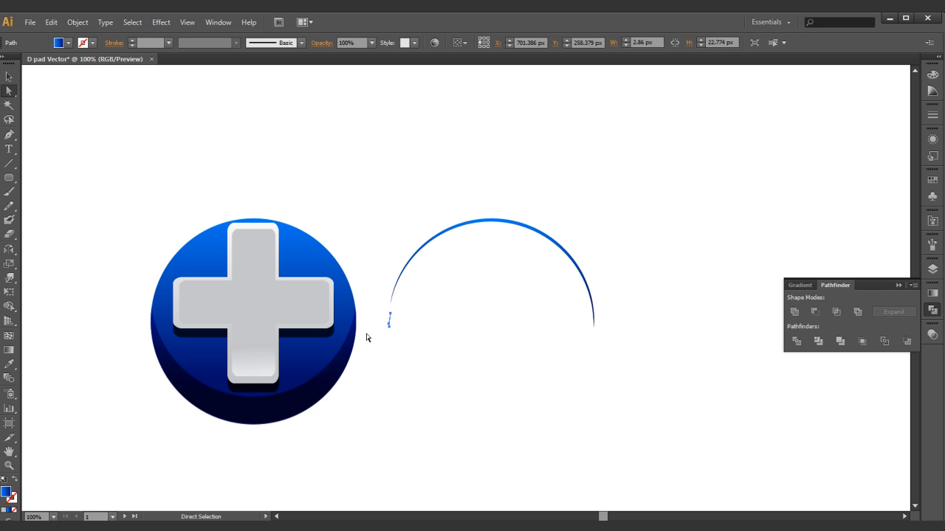
left_click(10, 77)
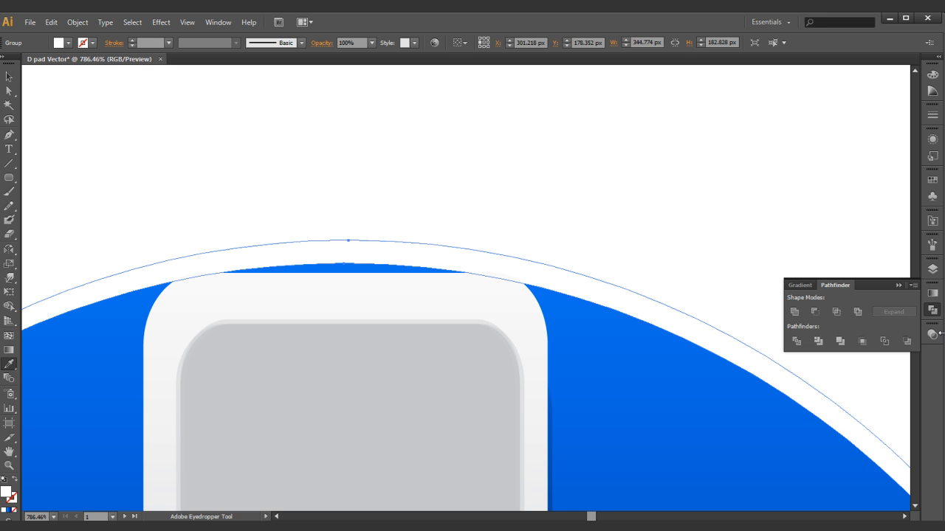
Make the white arc a Screen highlight at 40% opacity and place a reflected copy on the bottom edge.
left_click(812, 341)
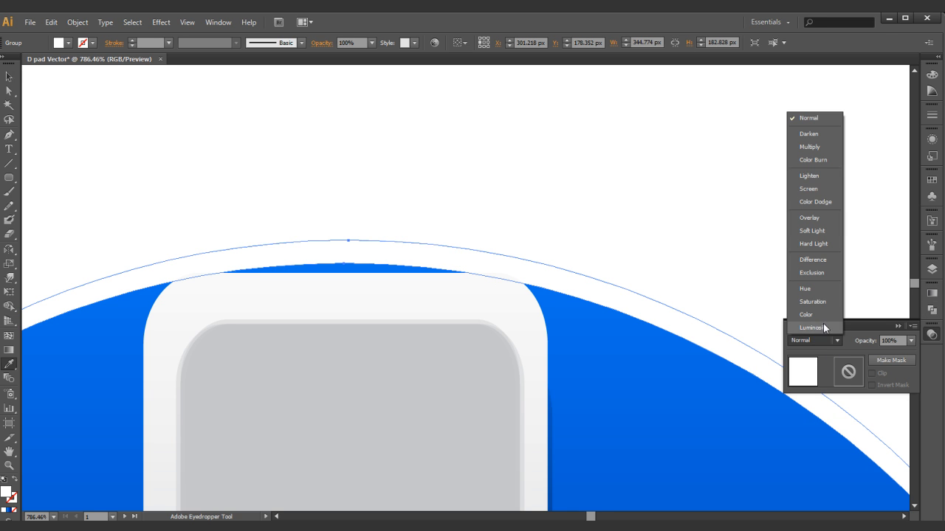
left_click(809, 188)
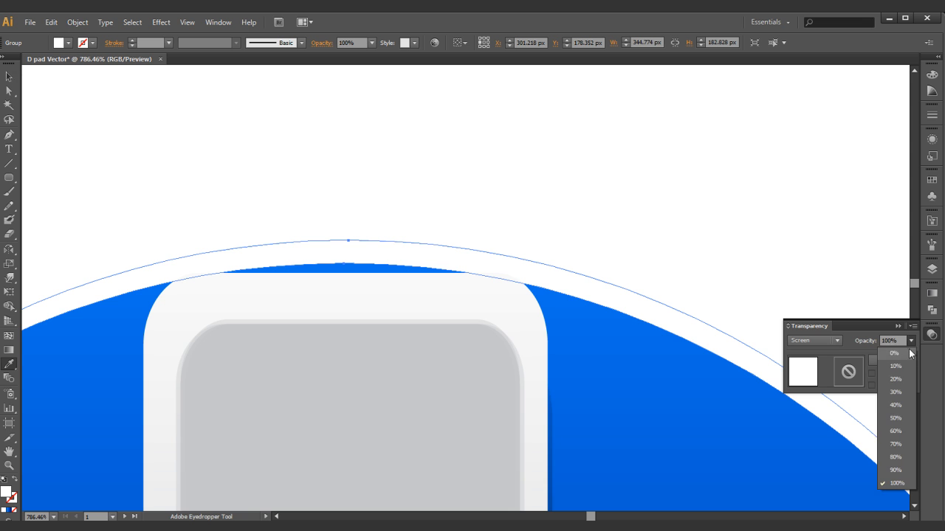
left_click(895, 404)
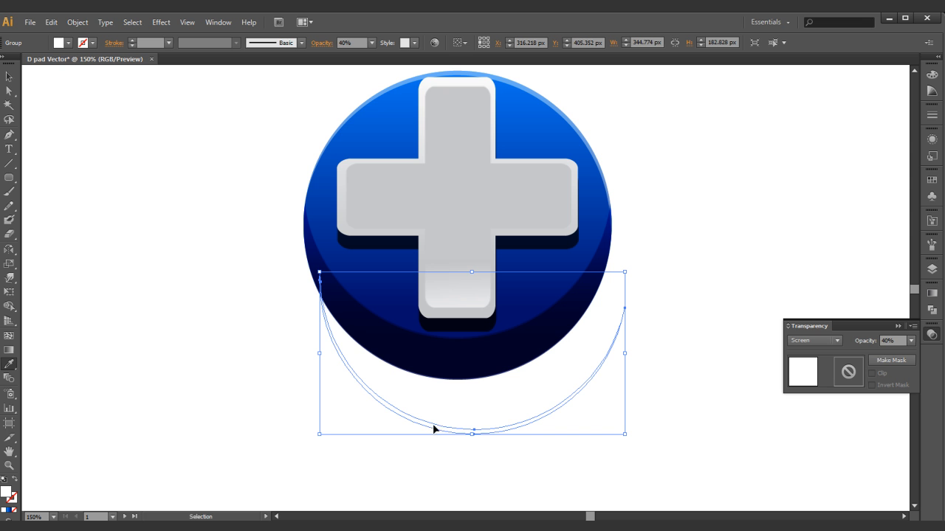
left_click_drag(434, 430, 417, 376)
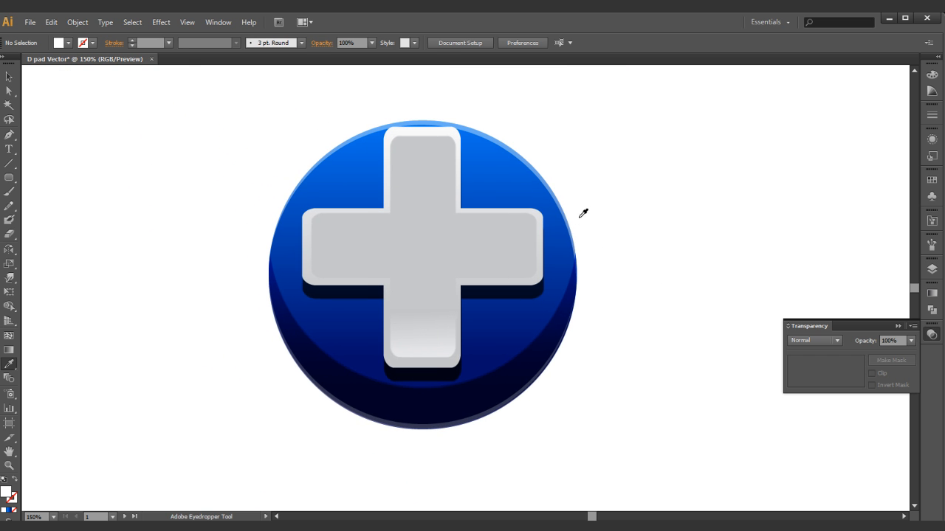
mouse_move(589, 206)
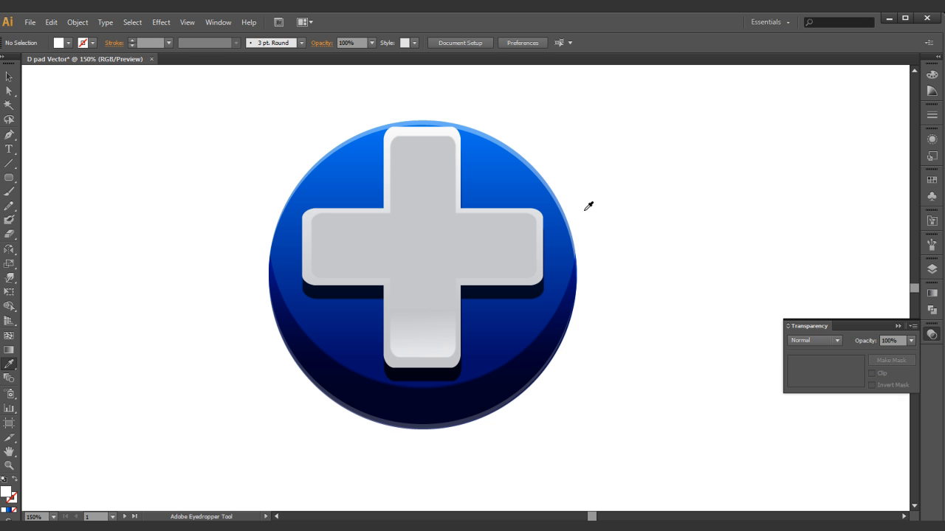
mouse_move(539, 168)
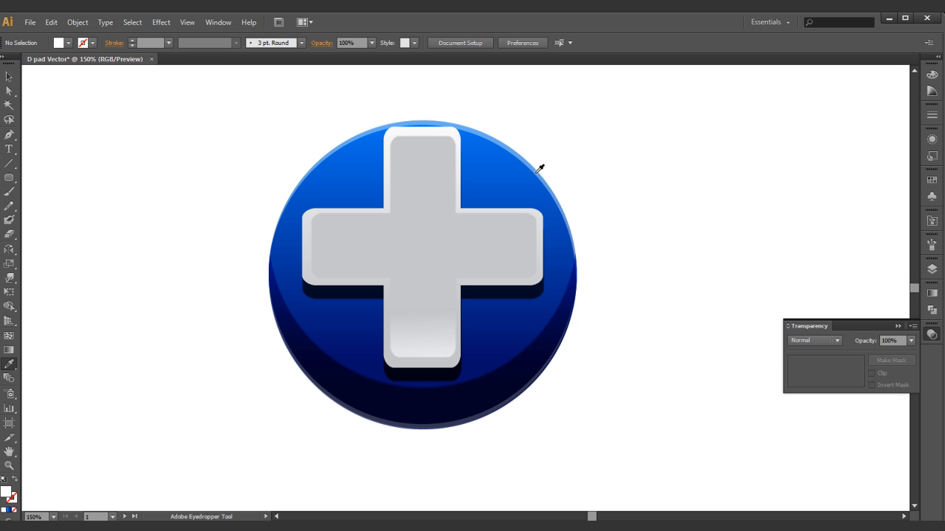
mouse_move(559, 138)
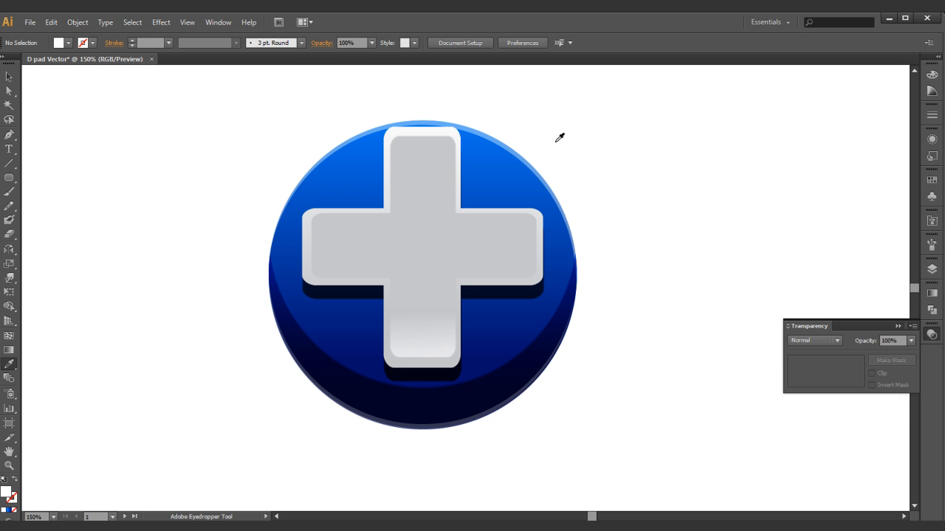
mouse_move(549, 151)
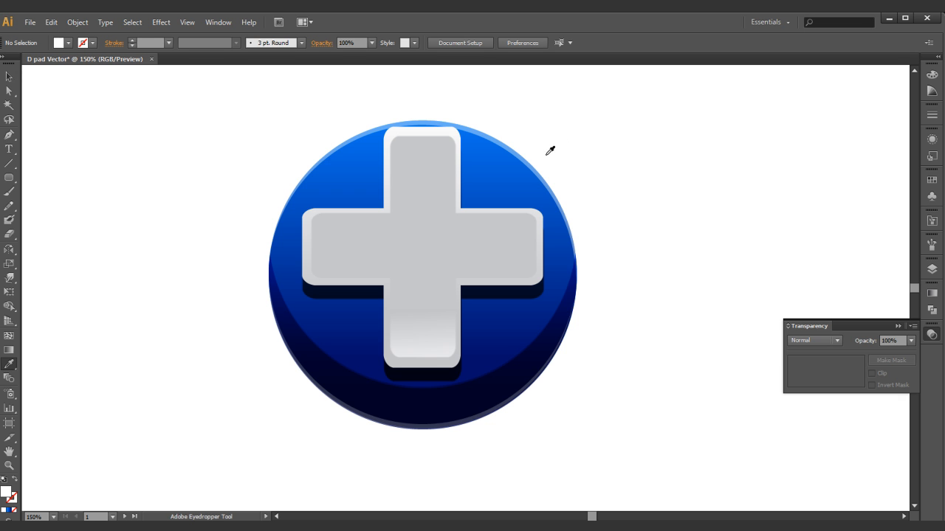